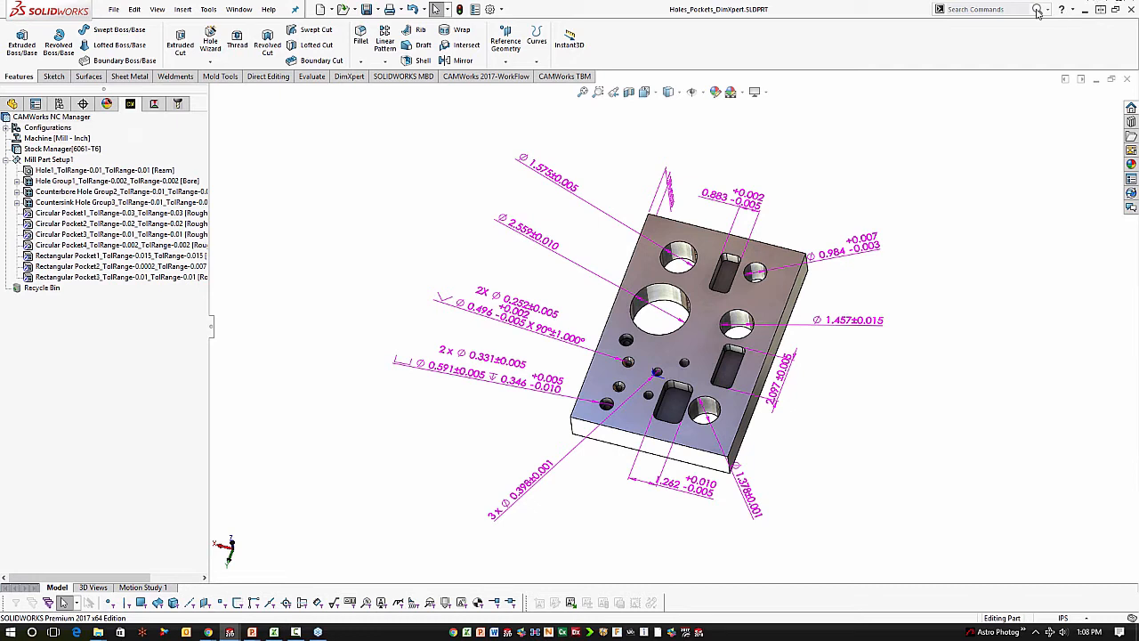
Show the DimXpert properties of the 0.883 slot width dimension with its +0.002/−0.005 tolerance
right_click(46, 139)
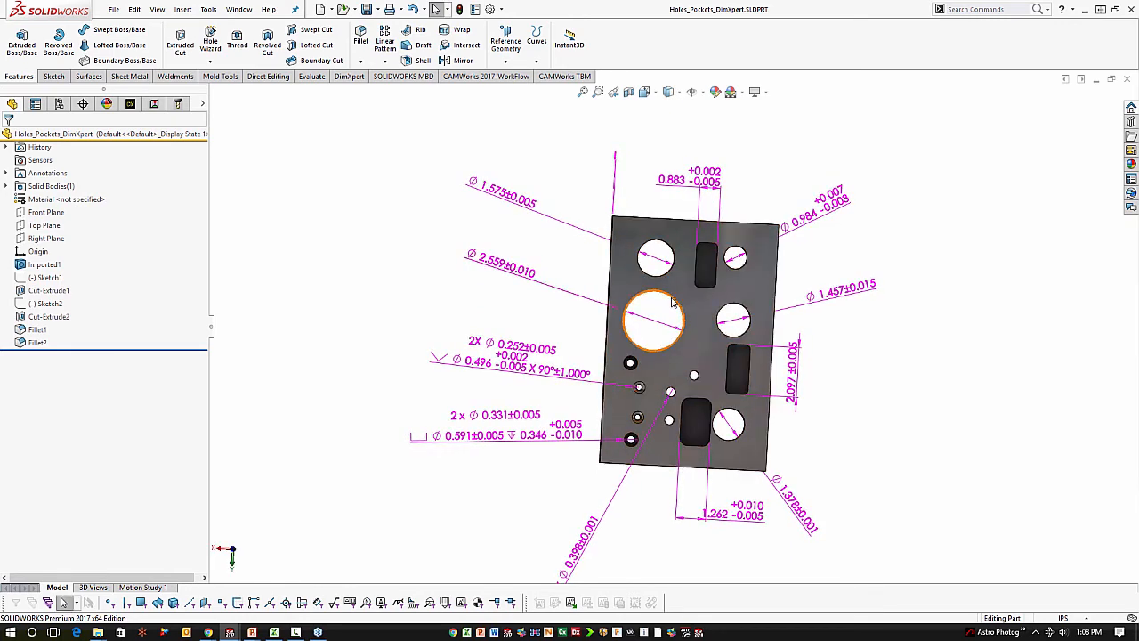
left_click(657, 321)
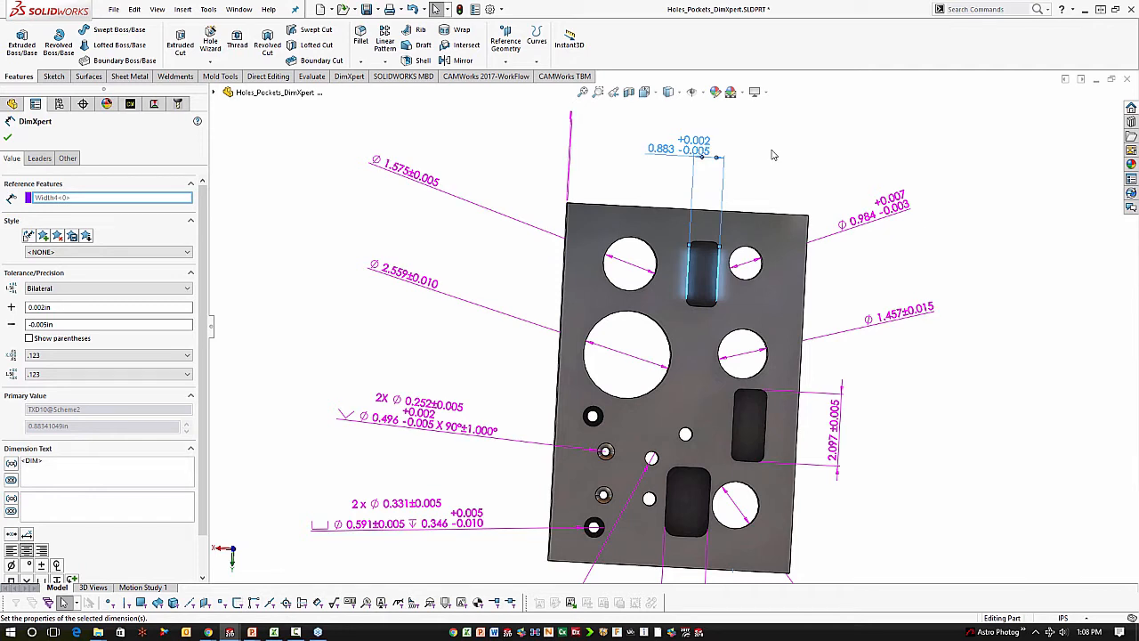
mouse_move(411, 209)
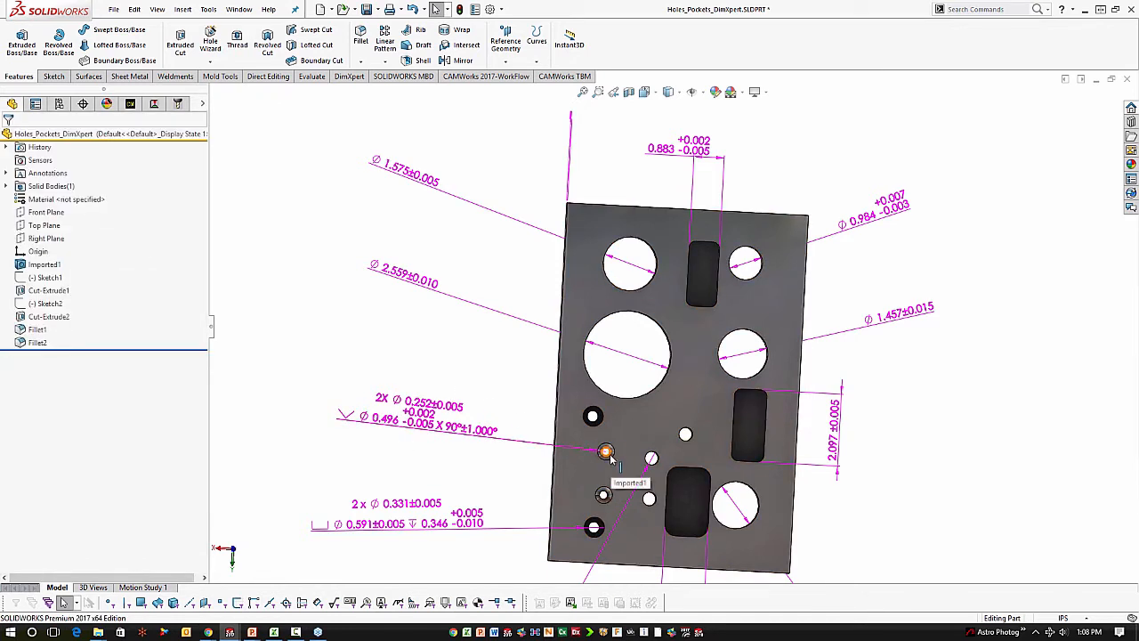
mouse_move(480, 495)
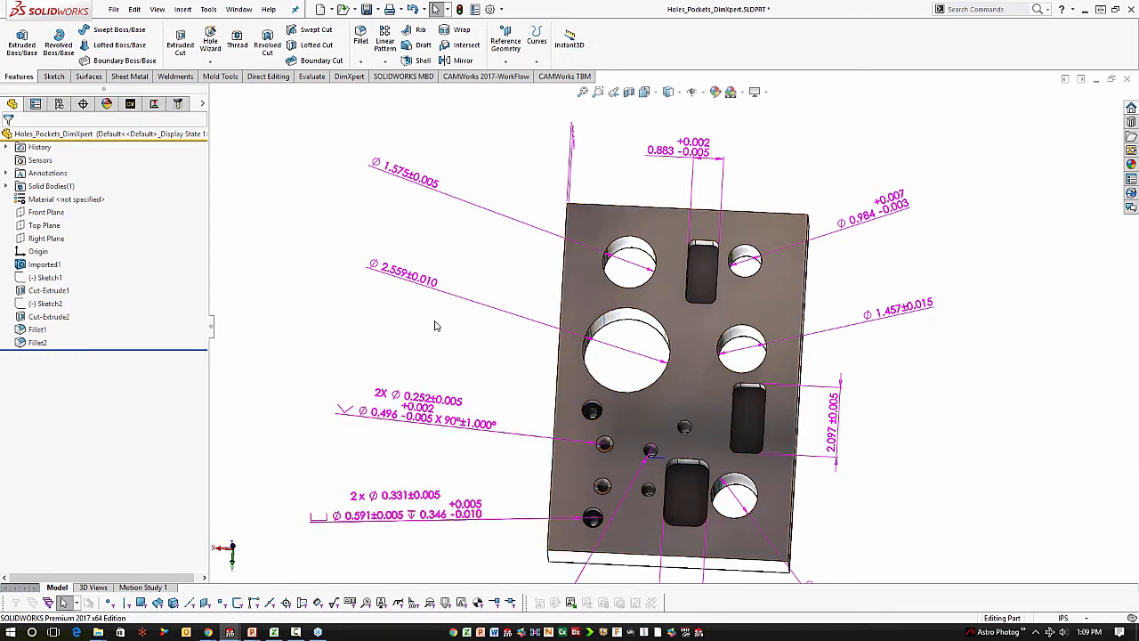
mouse_move(130, 103)
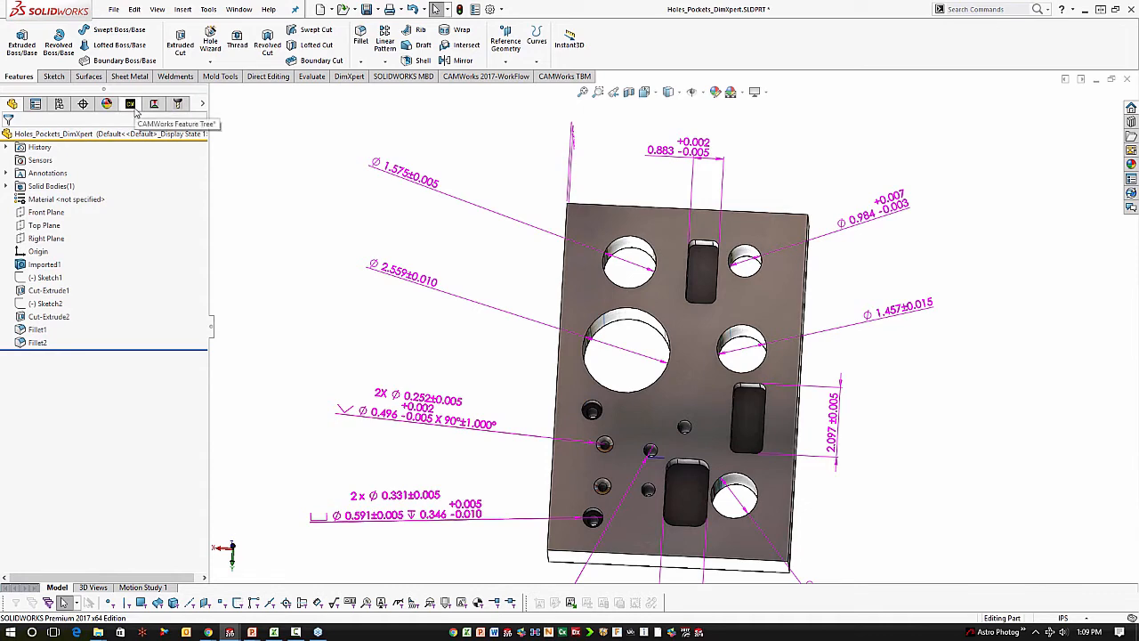
From the CAMWorks TBM commands, bring up the Tolerance Based Machining settings for the plate
left_click(107, 103)
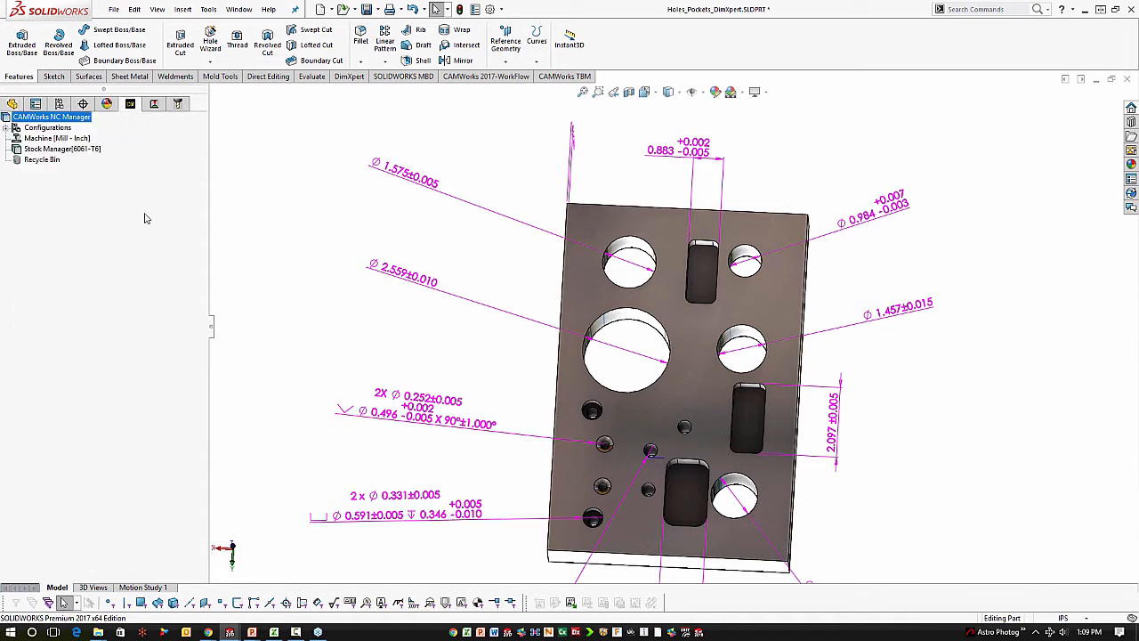
mouse_move(491, 84)
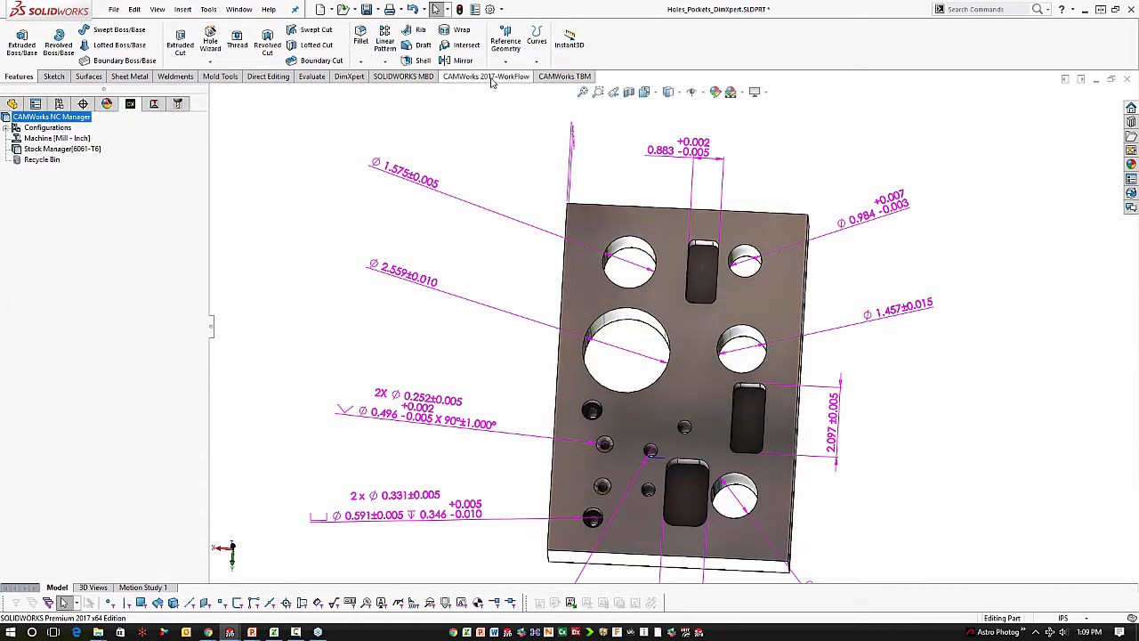
left_click(486, 75)
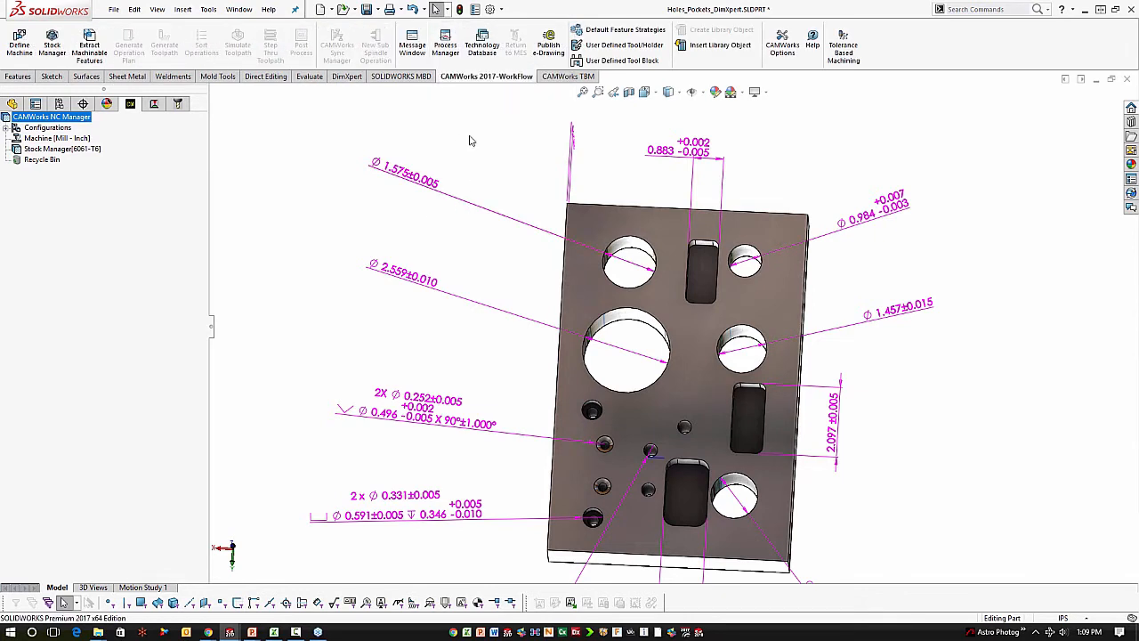
left_click(566, 75)
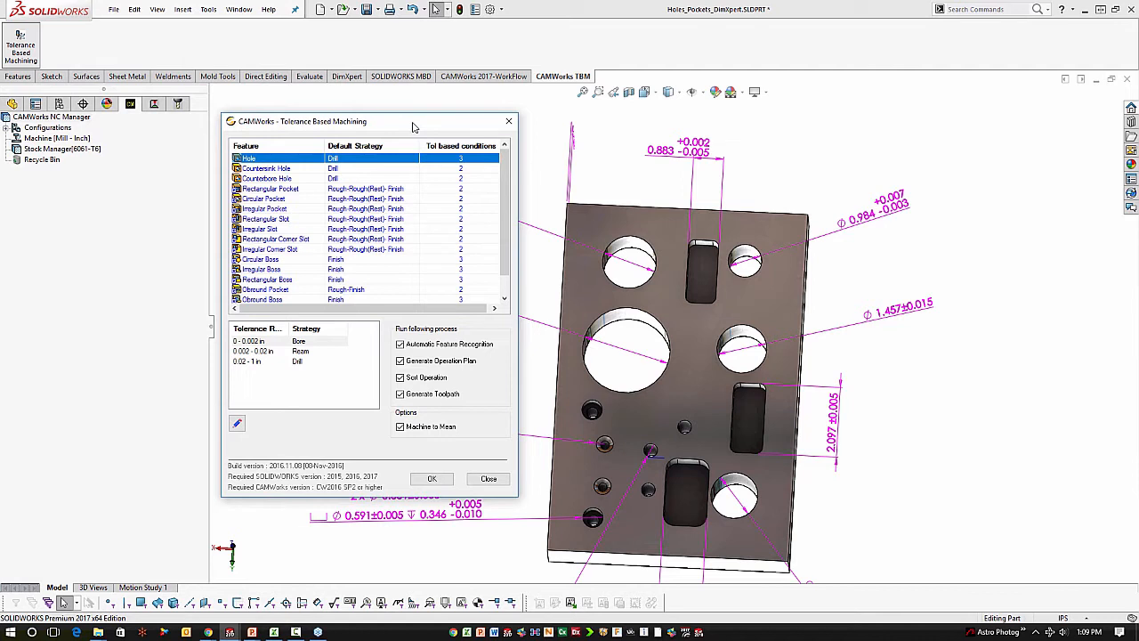
mouse_move(461, 226)
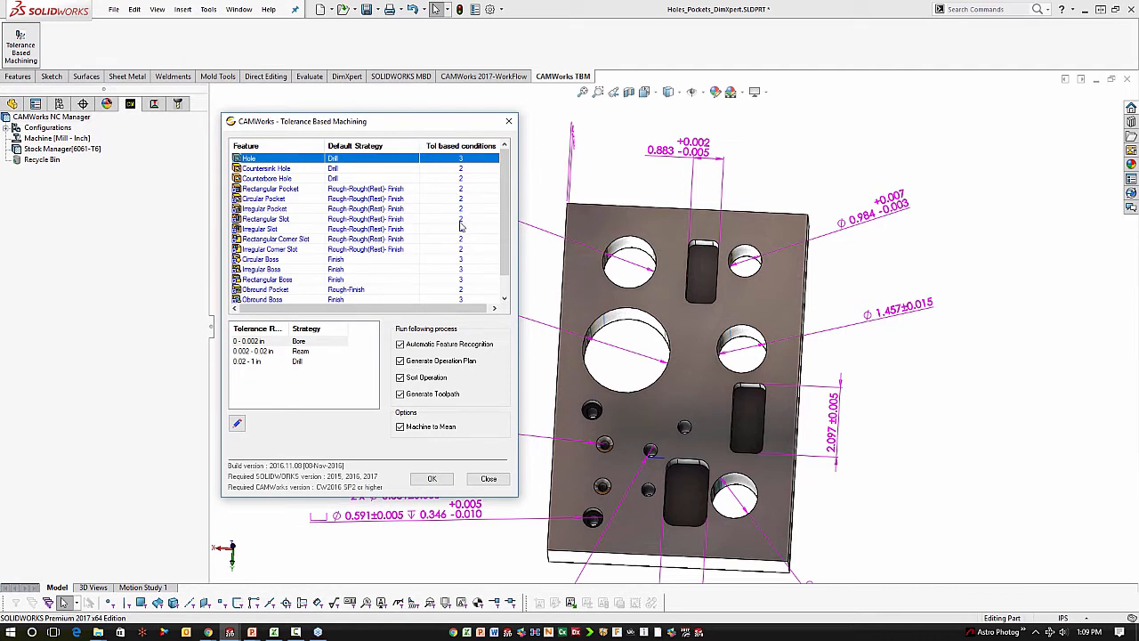
mouse_move(277, 167)
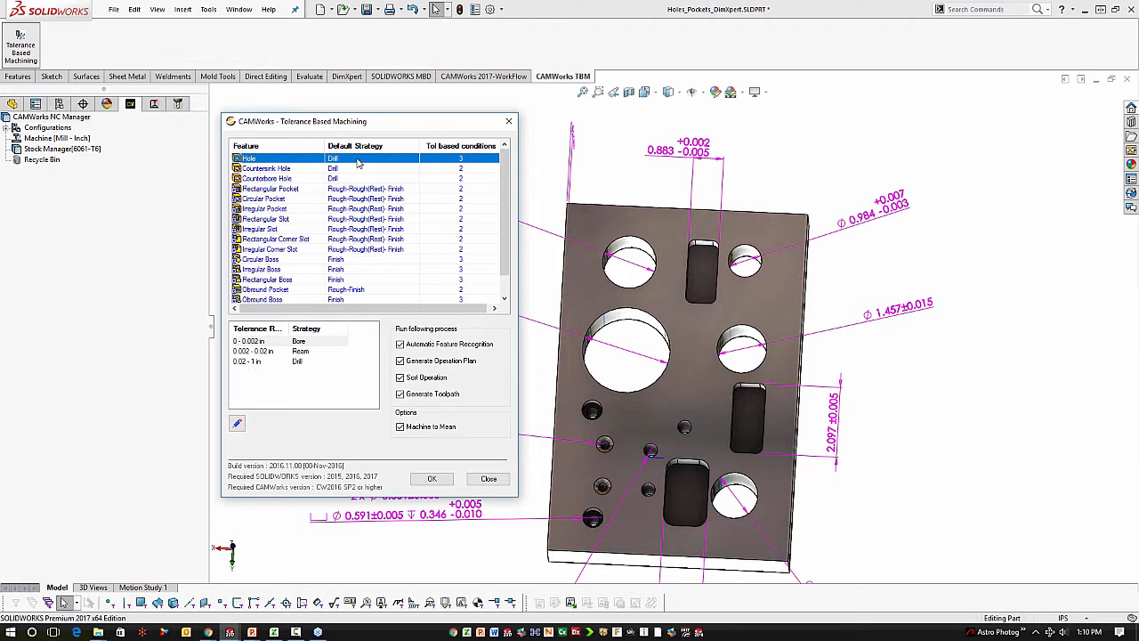
Review Rectangular Pocket's tight Rough-Rough(Rest)-Finish and loose Rough-Finish tolerance ranges
left_click(270, 189)
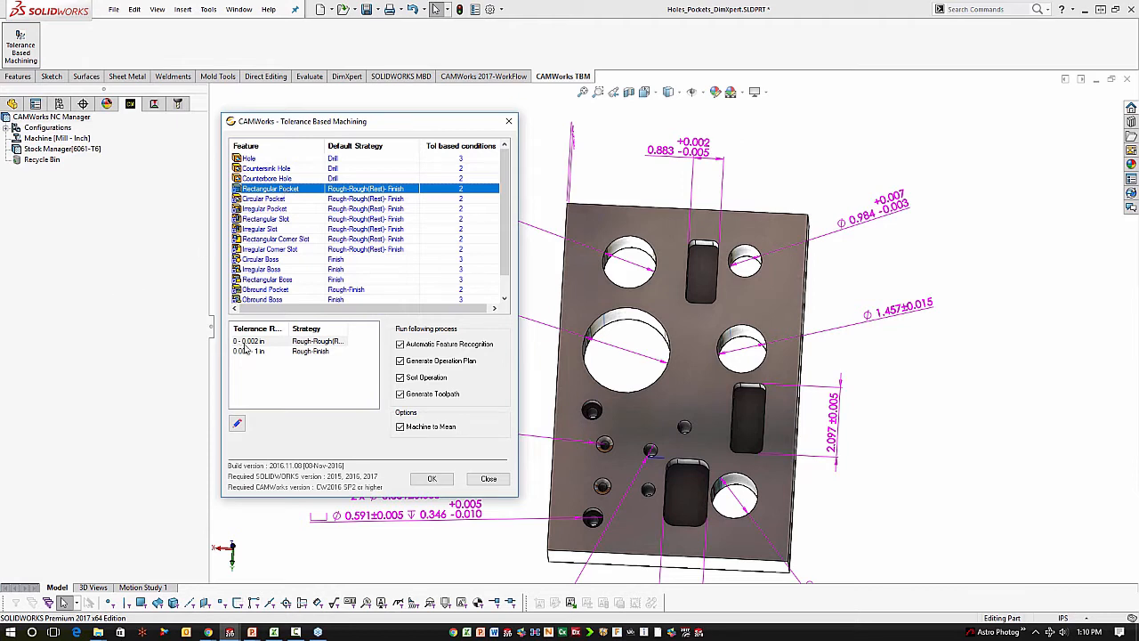
left_click(258, 340)
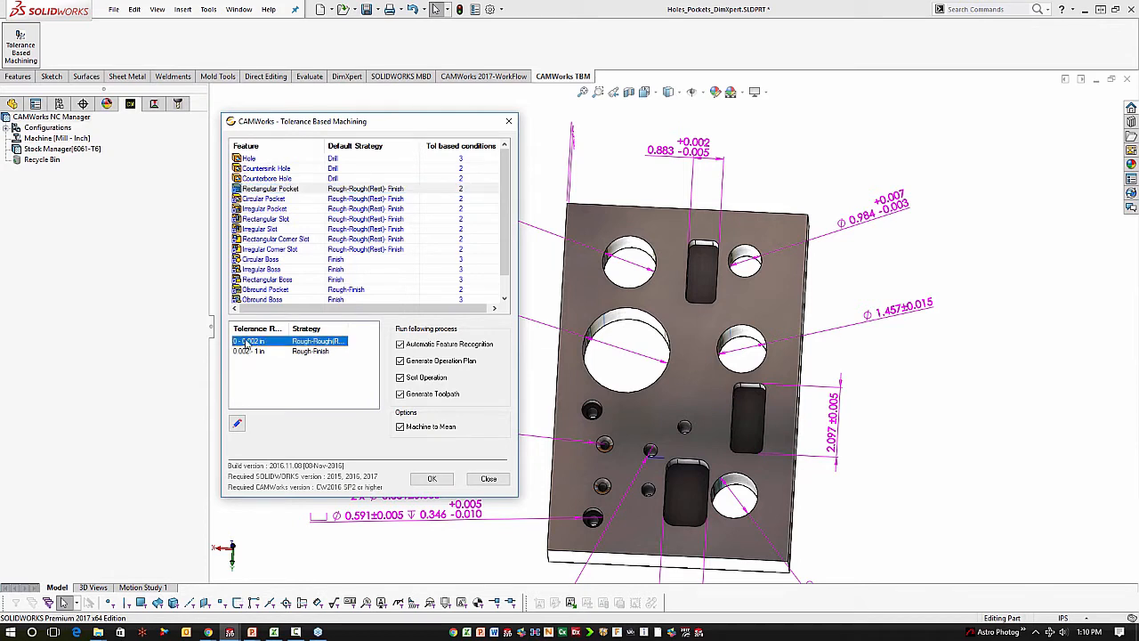
left_click(253, 351)
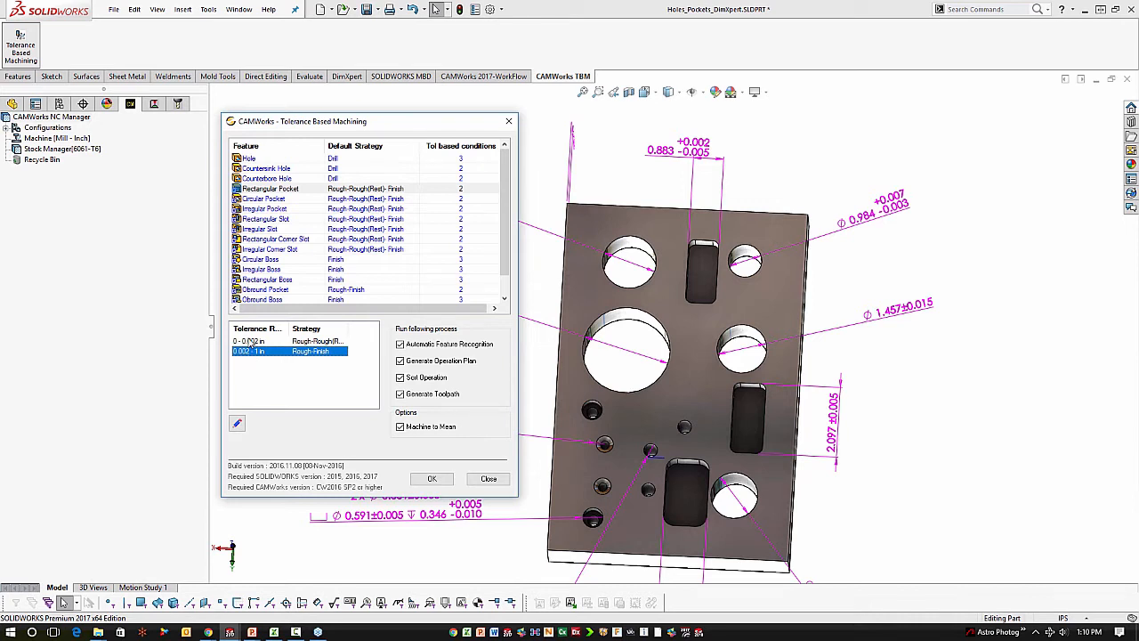
mouse_move(274, 342)
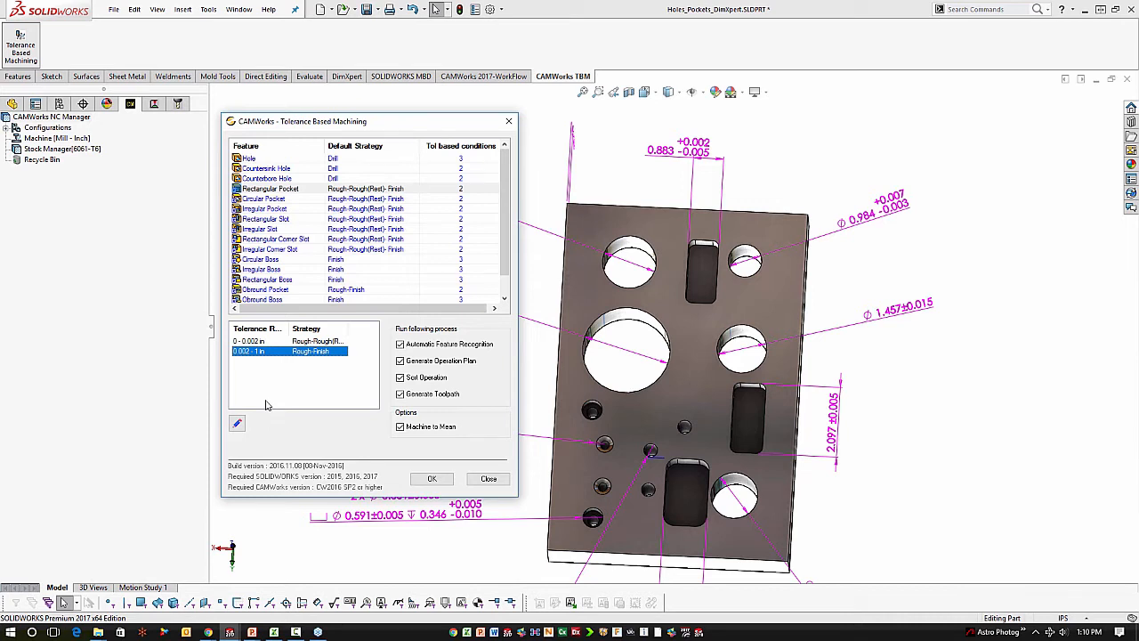
mouse_move(393, 118)
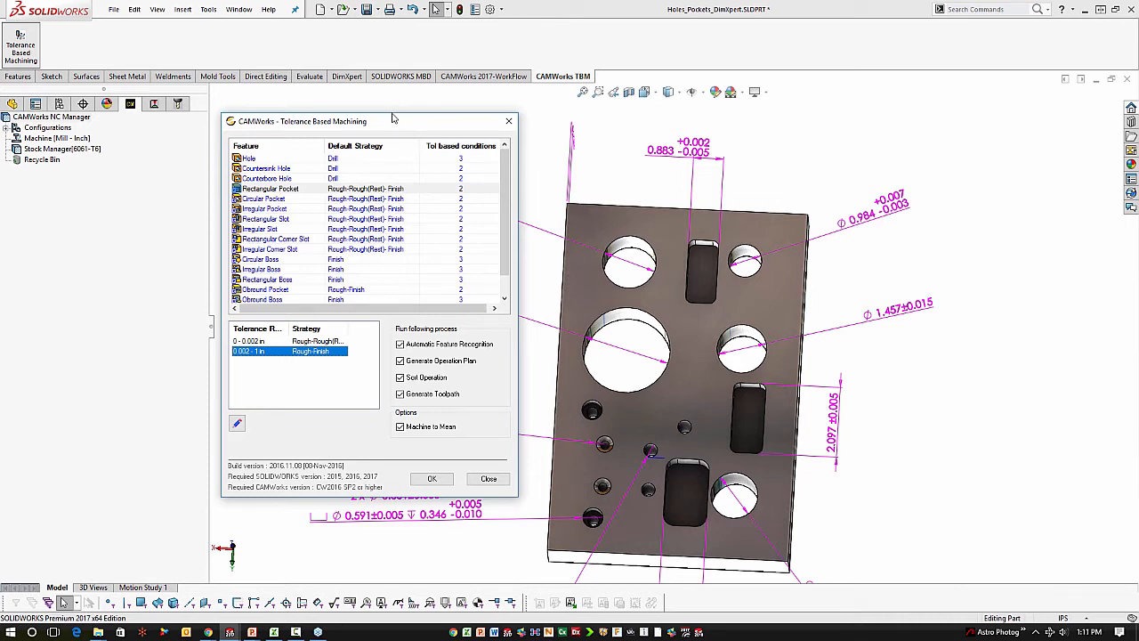
mouse_move(347, 319)
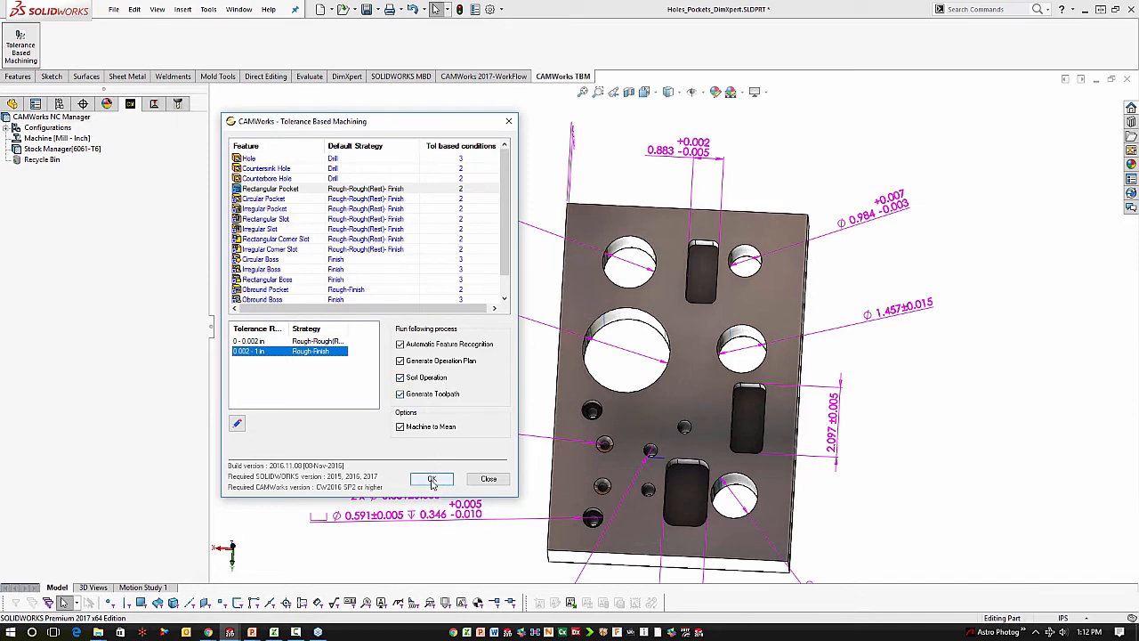
Run tolerance based machining to generate the plate's drill, ream, bore, rough and contour mill operations
left_click(431, 479)
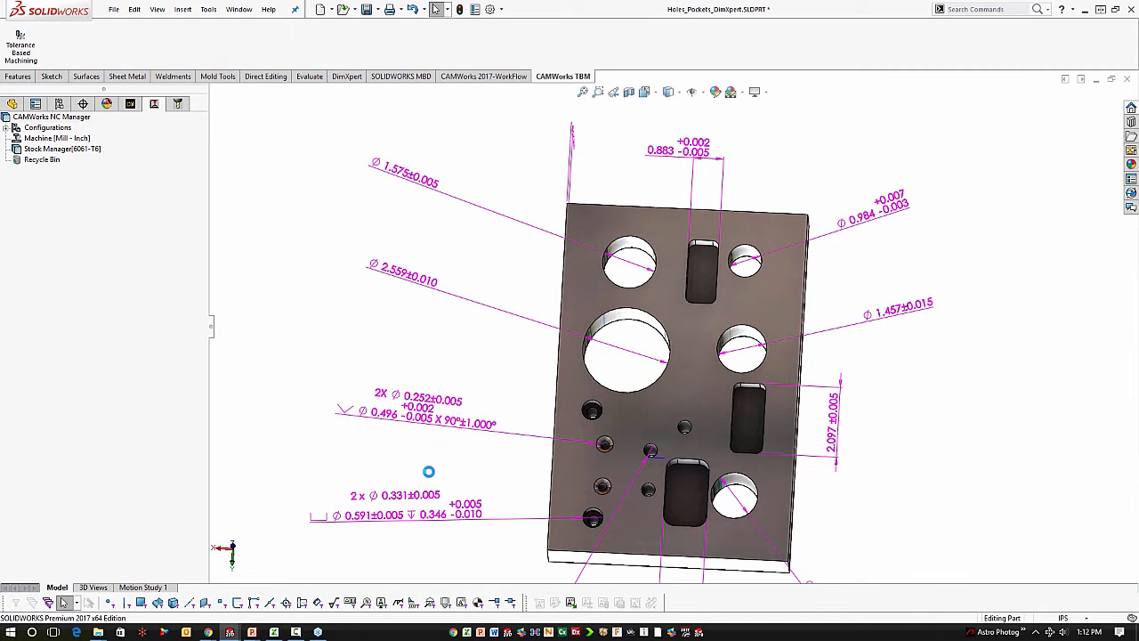
left_click(10, 160)
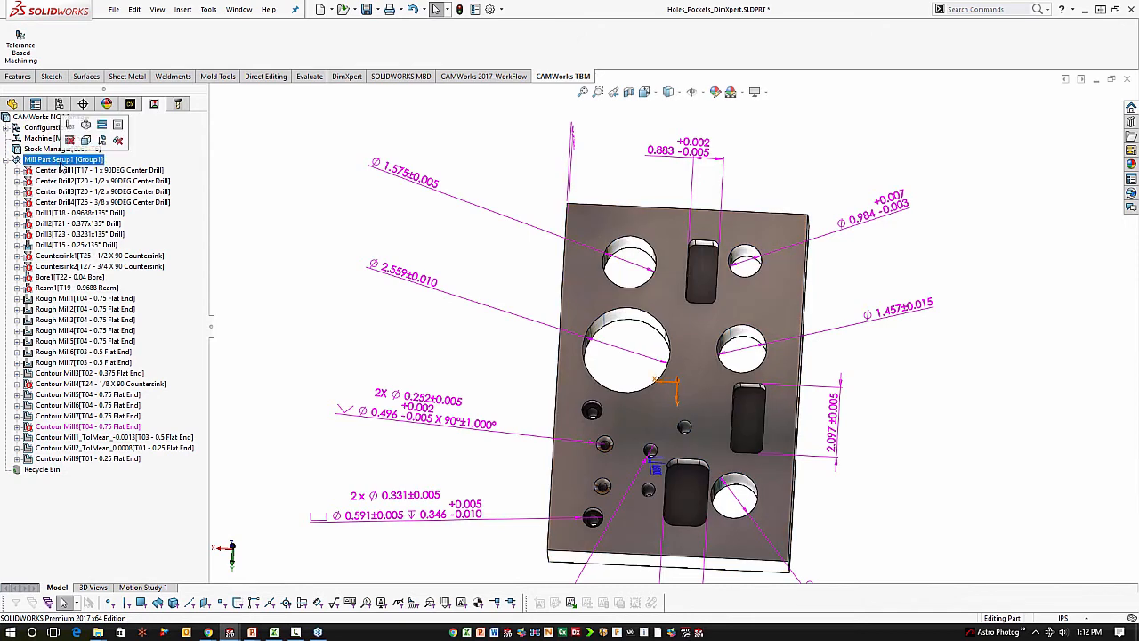
Show the TBM-generated features such as Hole1_TolRange-0.01 [Ream] under Mill Part Setup1
left_click(98, 171)
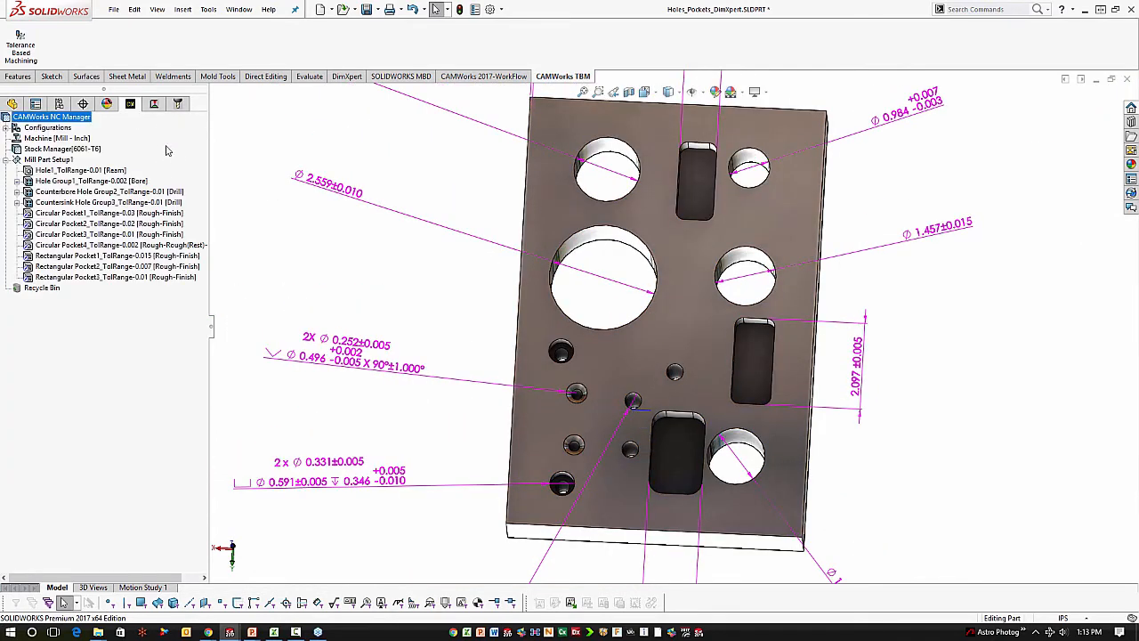
Highlight the reamed Hole1, countersink group and circular pocket features on the plate
left_click(89, 182)
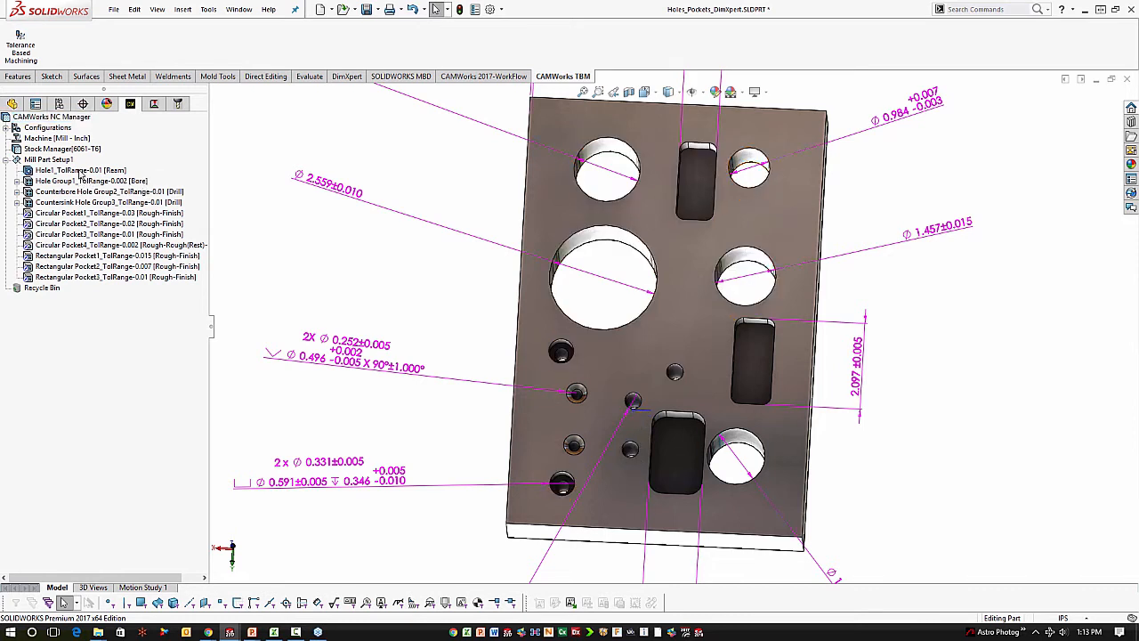
left_click(71, 171)
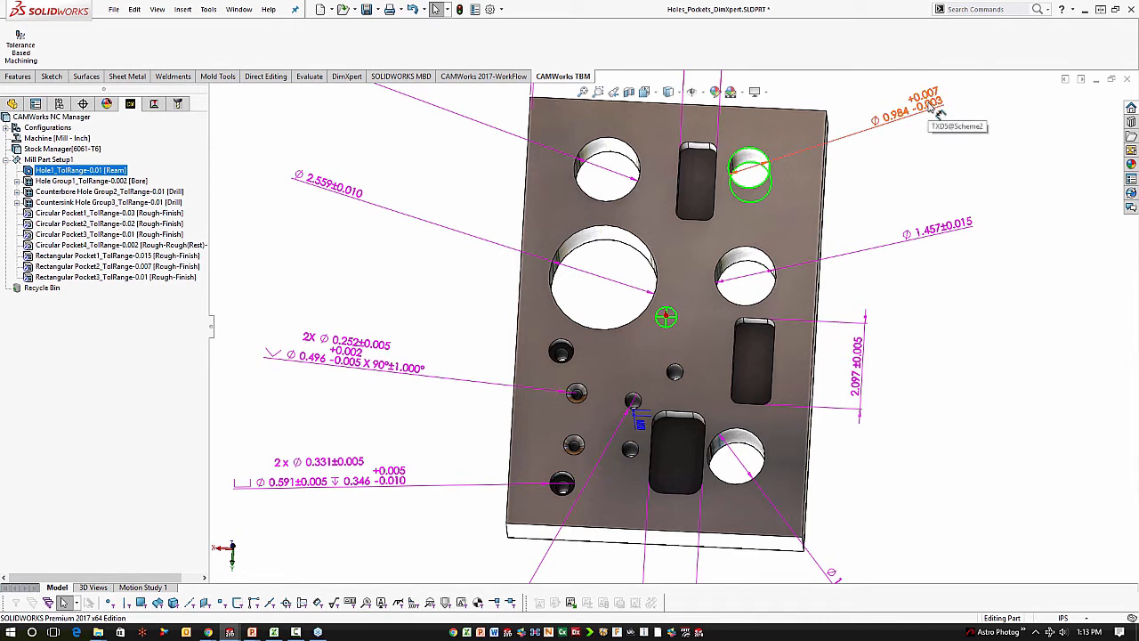
mouse_move(935, 121)
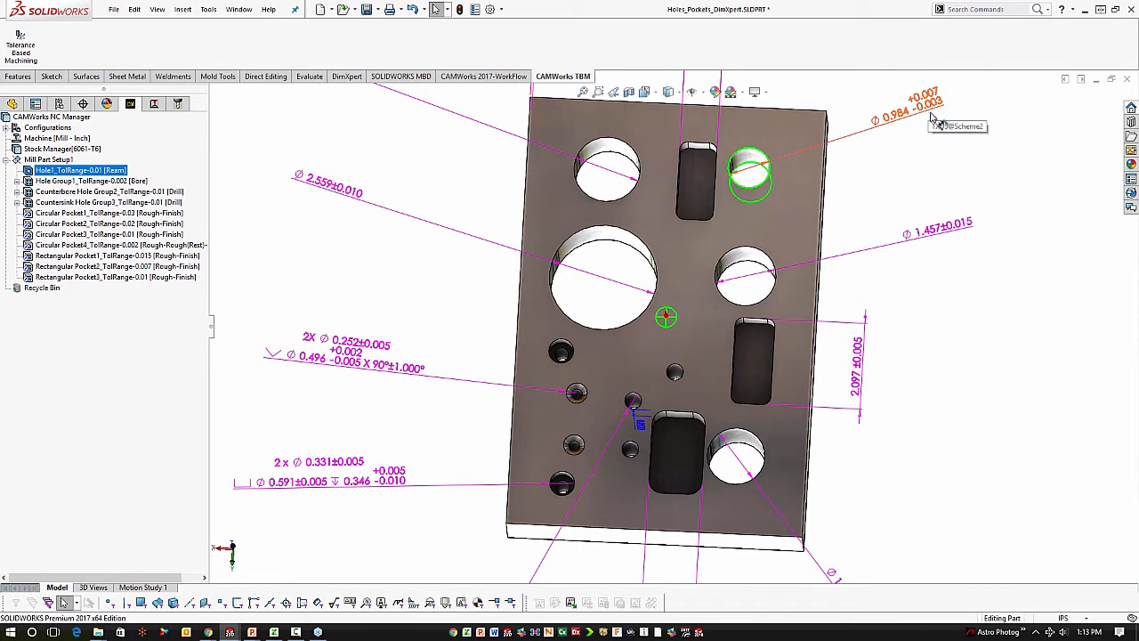
left_click(89, 181)
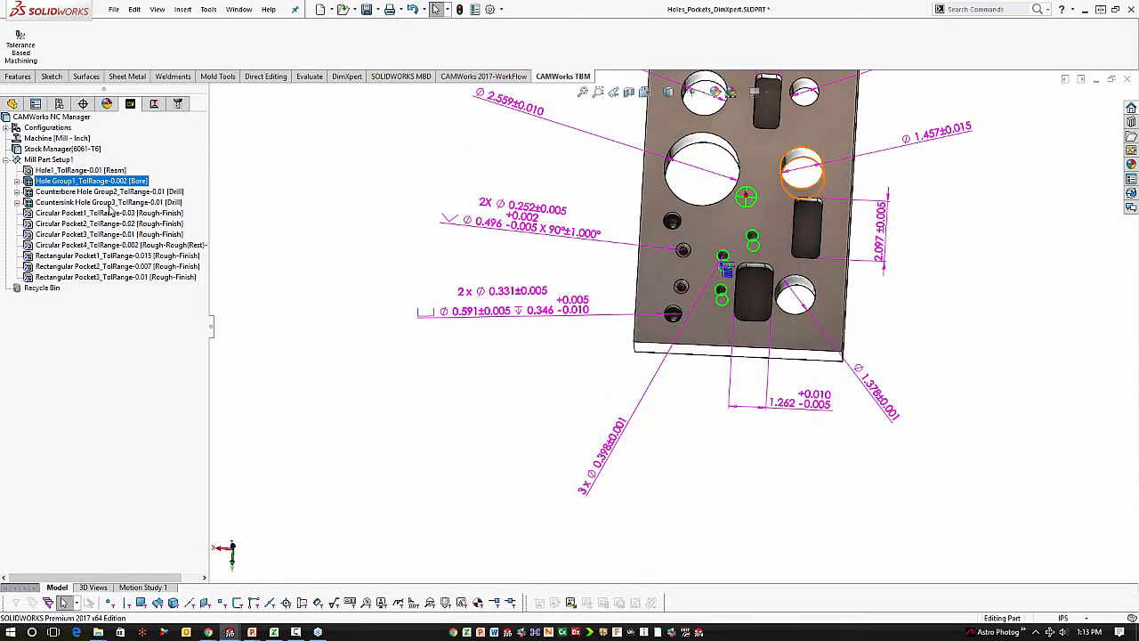
left_click(98, 190)
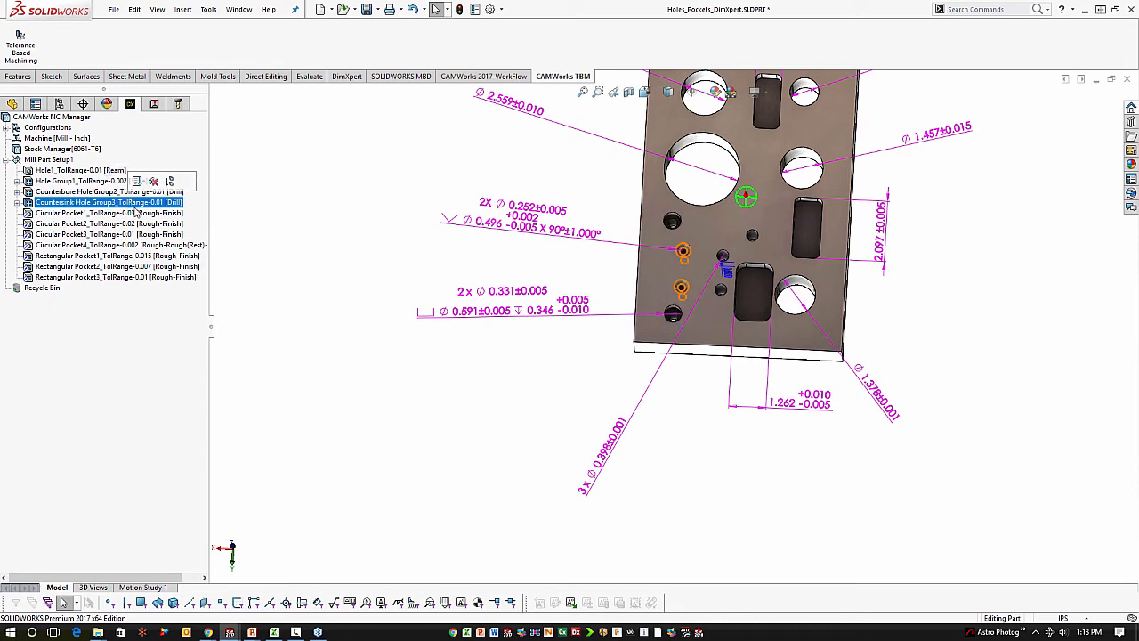
left_click(110, 214)
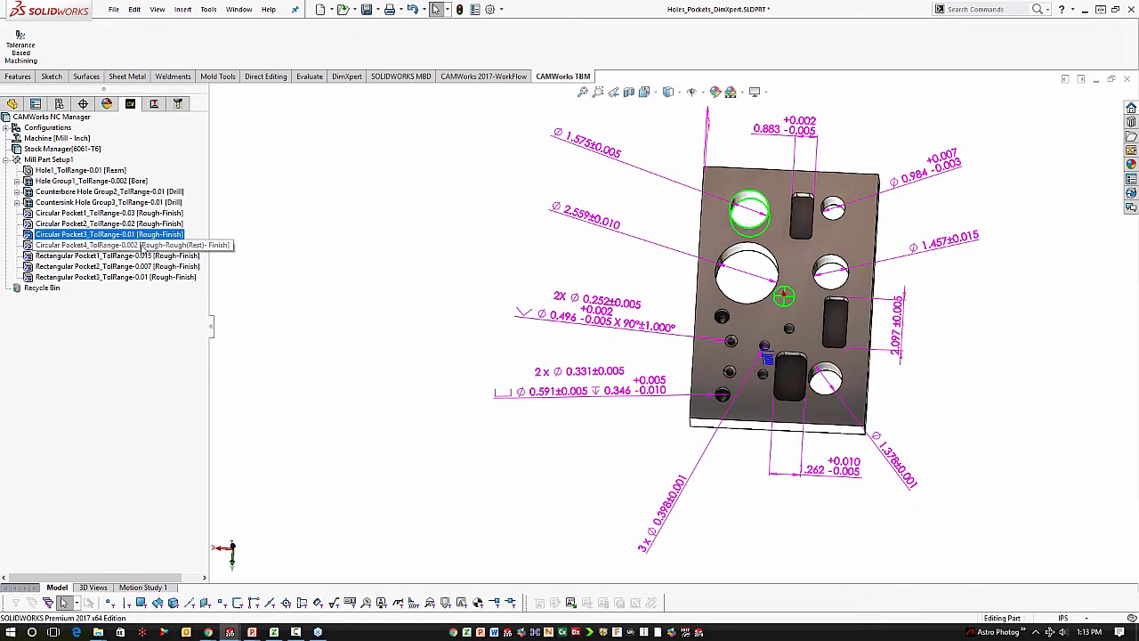
left_click(107, 245)
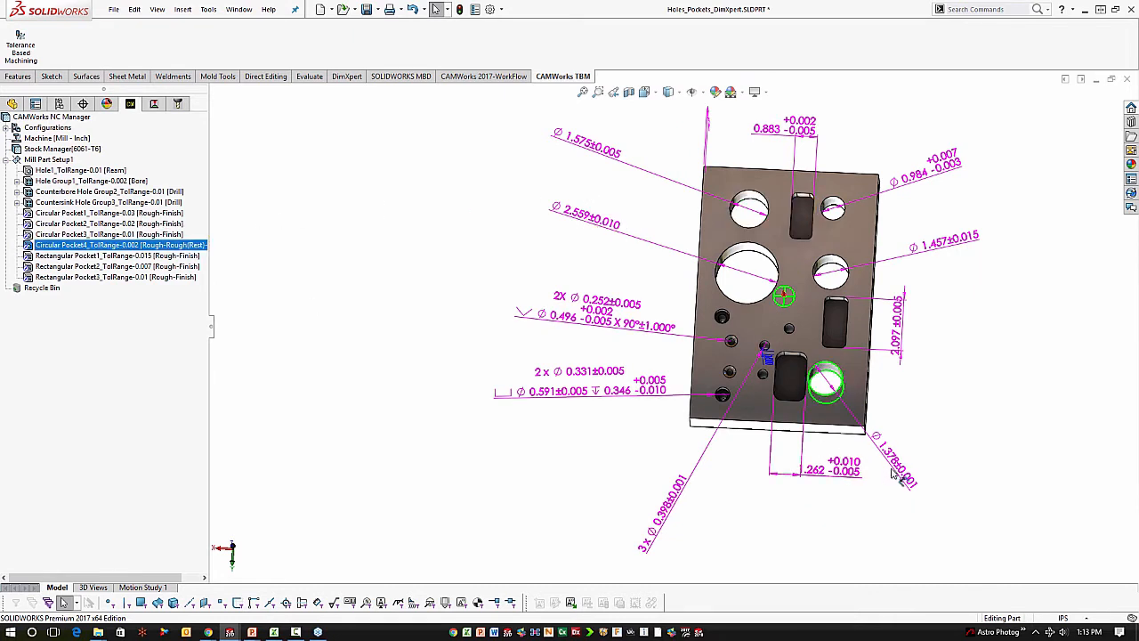
mouse_move(256, 266)
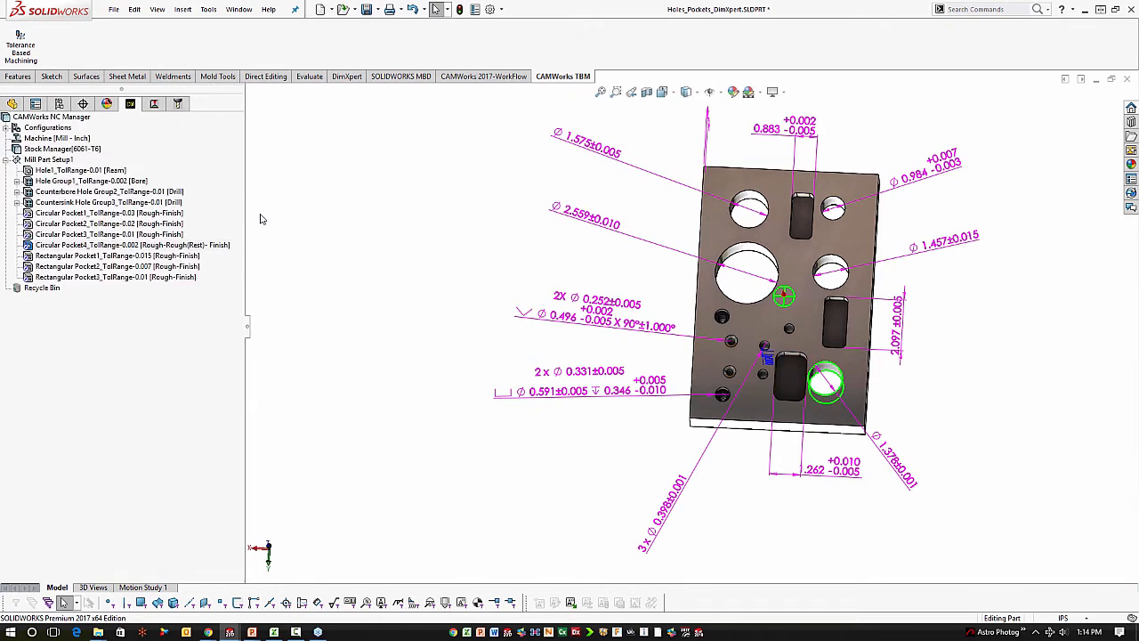
mouse_move(174, 56)
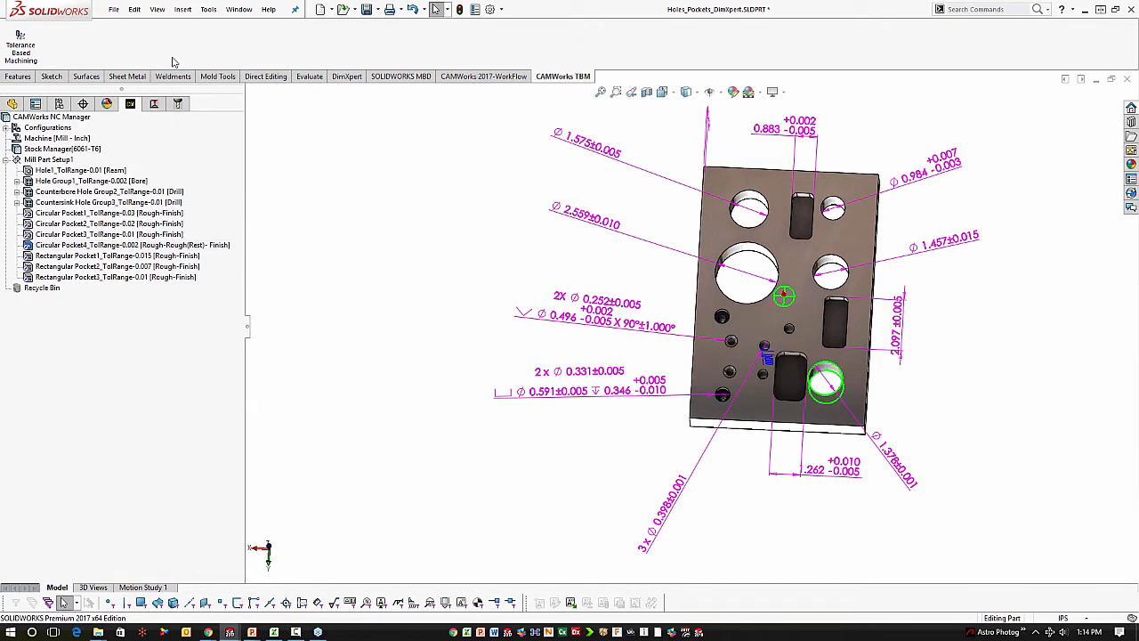
Reopen the Tolerance Based Machining settings mapping Hole ranges to Bore, Ream and Drill
left_click(20, 50)
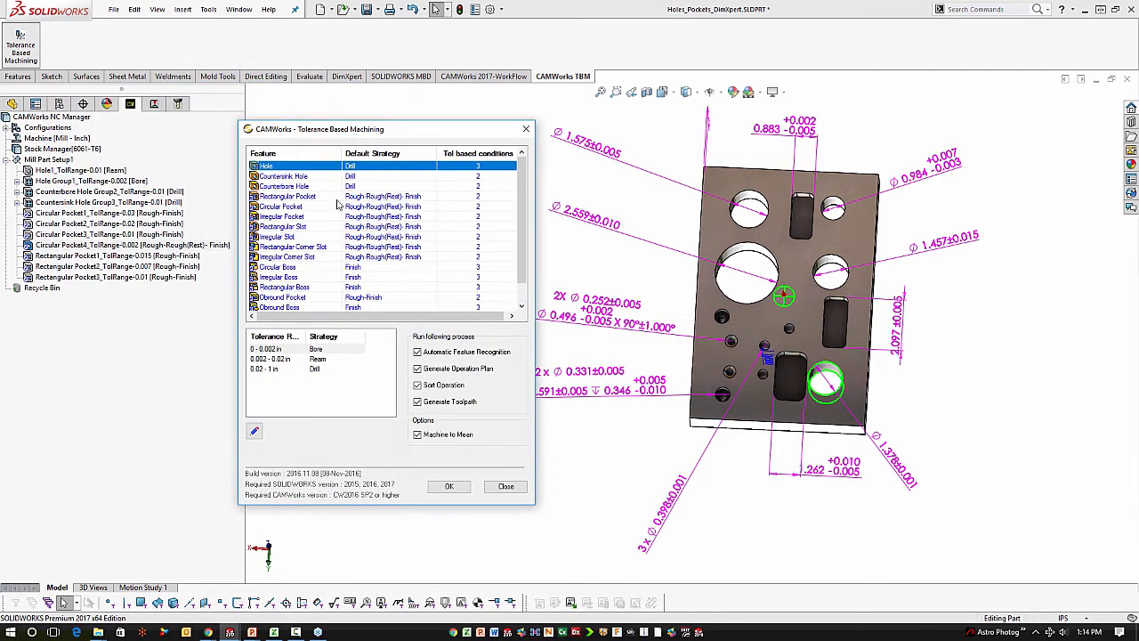
left_click(281, 206)
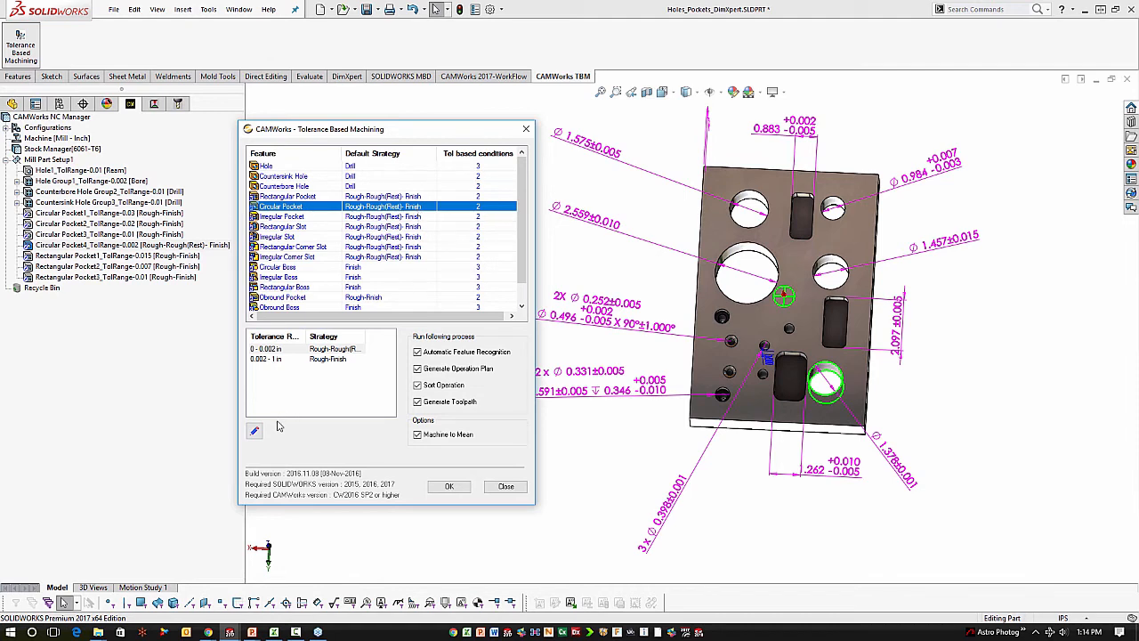
left_click(255, 431)
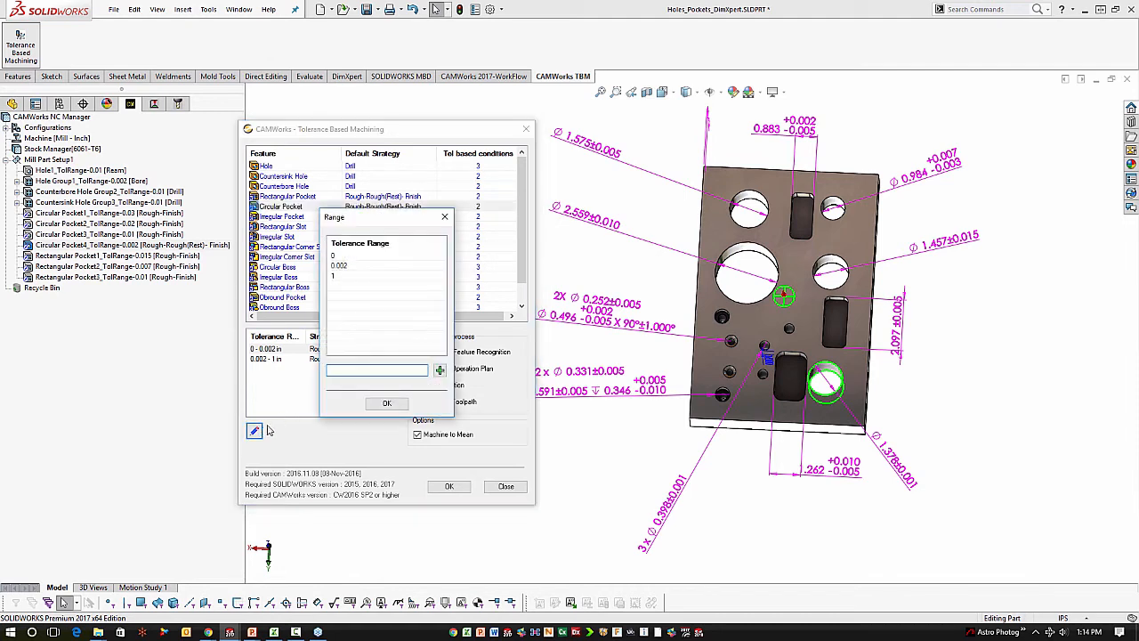
left_click(386, 402)
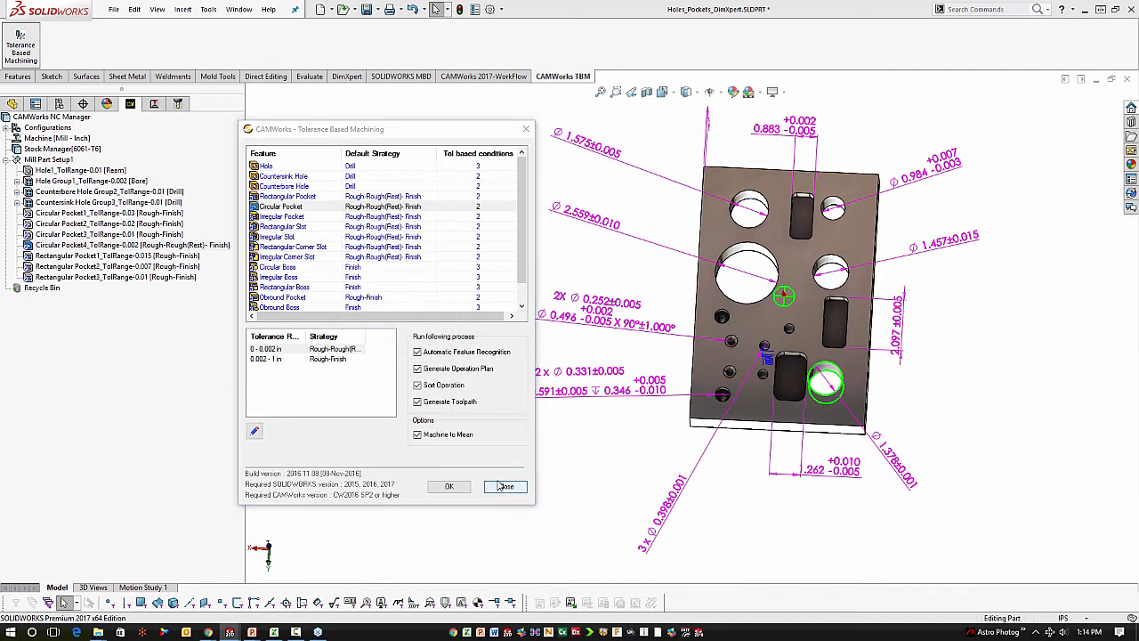
left_click(506, 485)
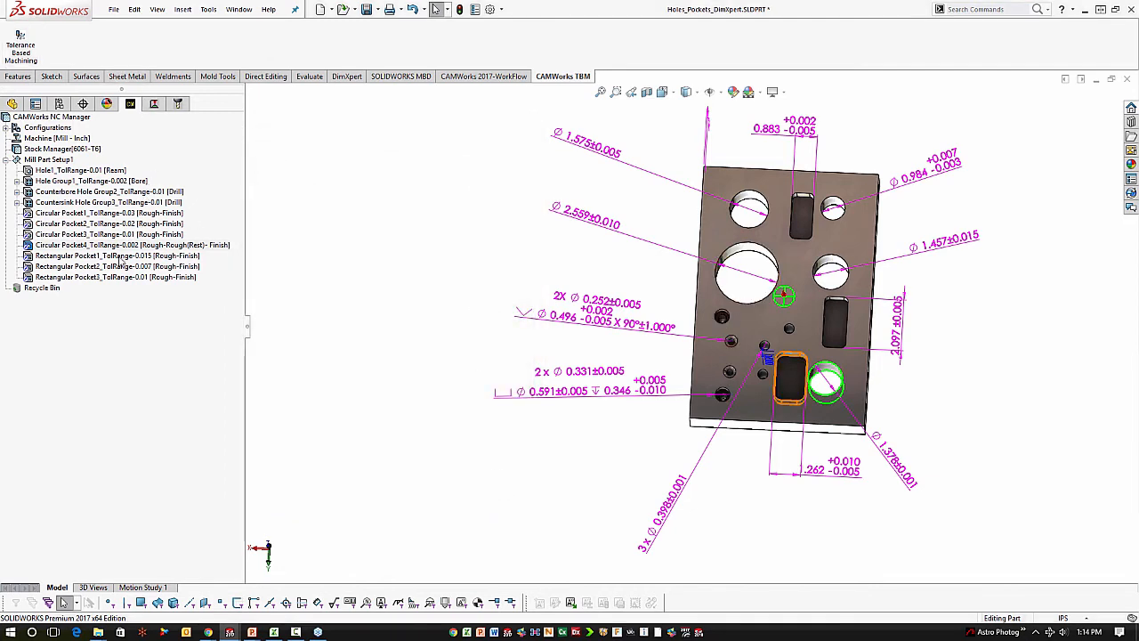
Check the 0.015-tolerance rectangular pocket dimension and show its generated operation's parameters
left_click(118, 256)
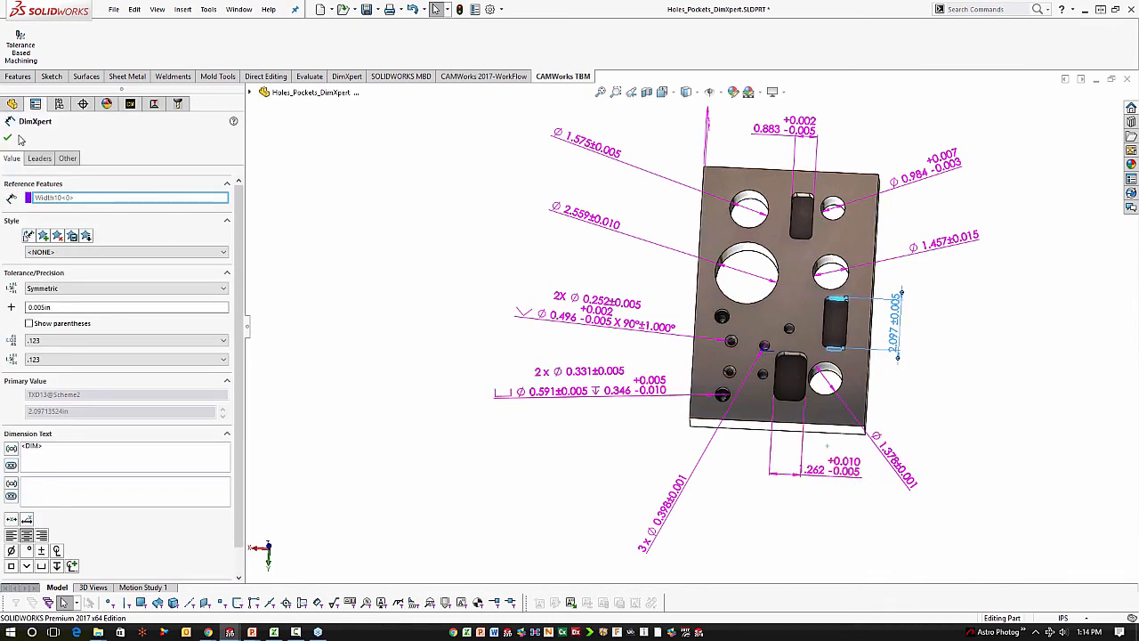
left_click(153, 103)
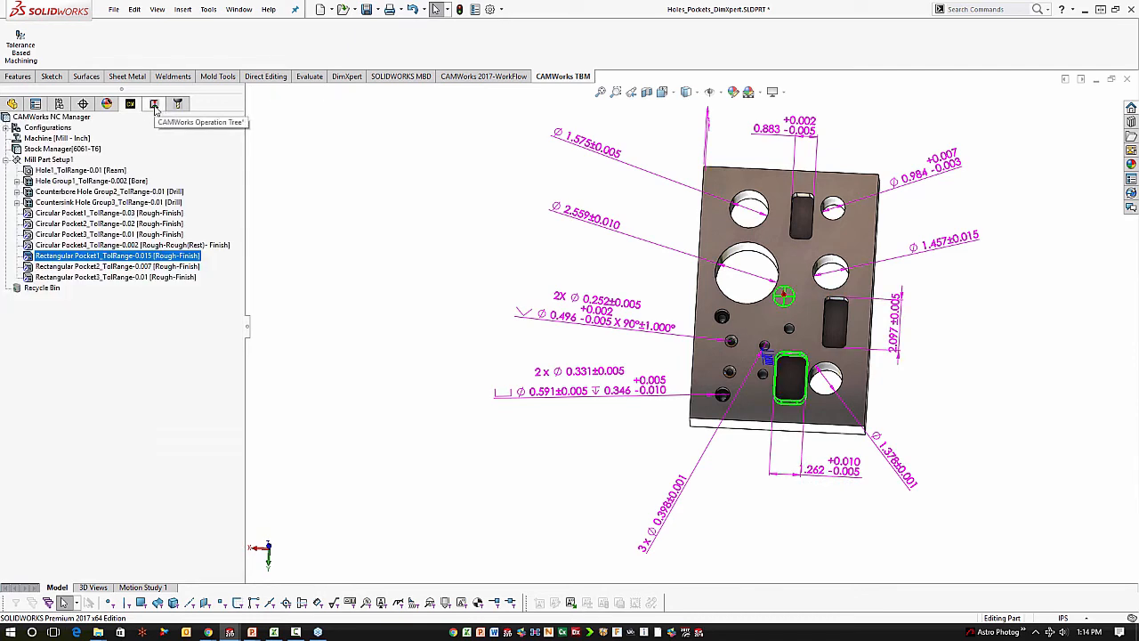
left_click(153, 103)
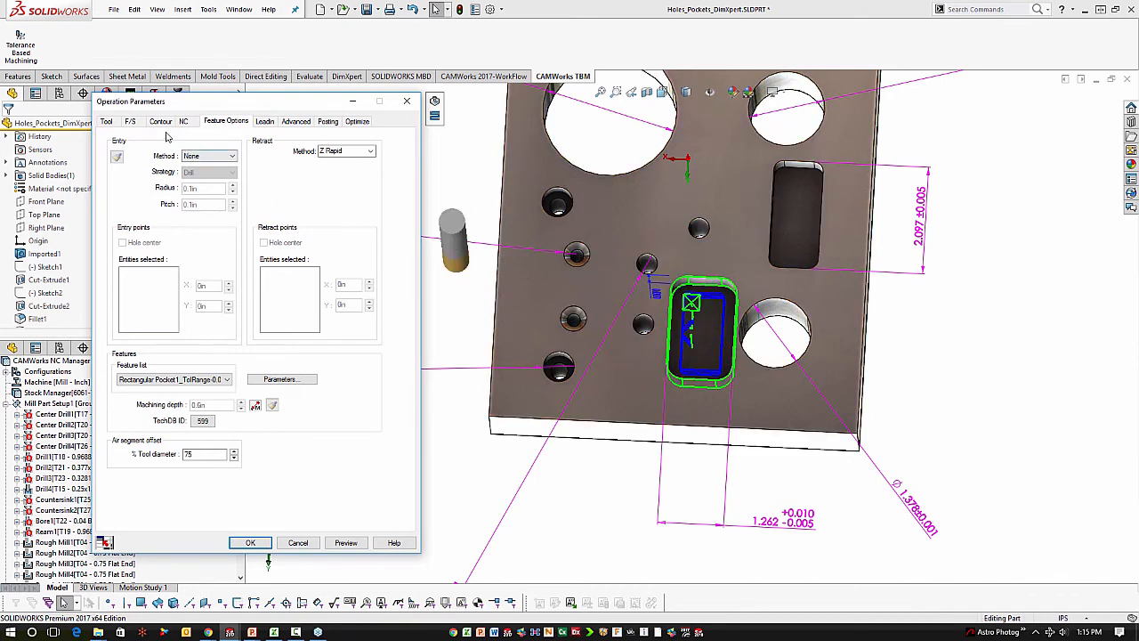
Review the pocket's contour finishing allowance and depth settings, then close the parameters
left_click(161, 121)
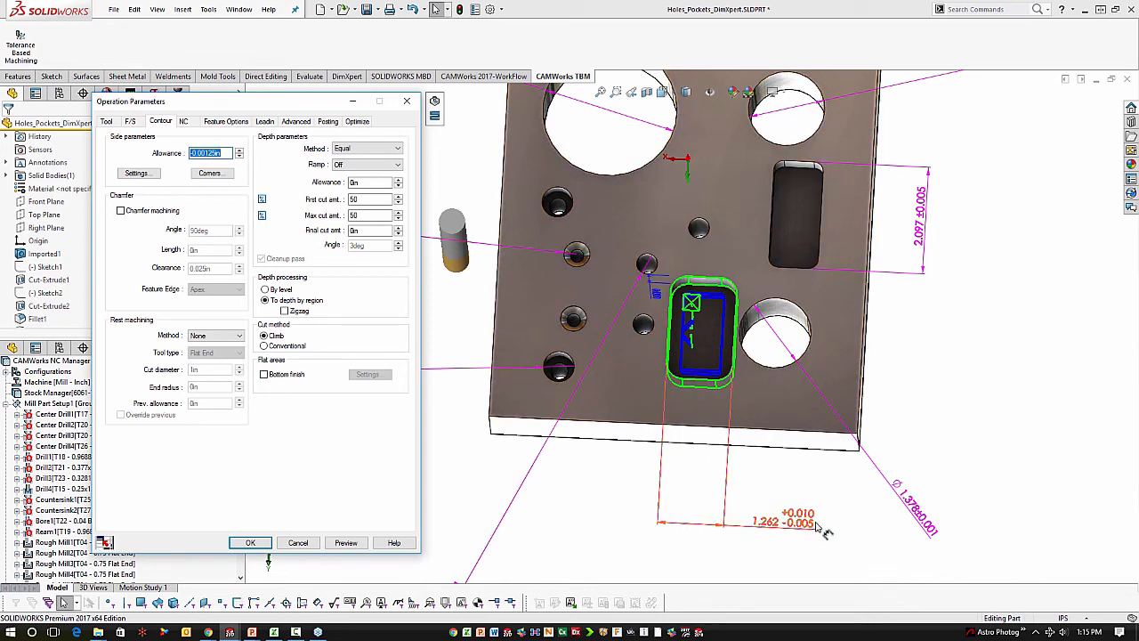
mouse_move(804, 541)
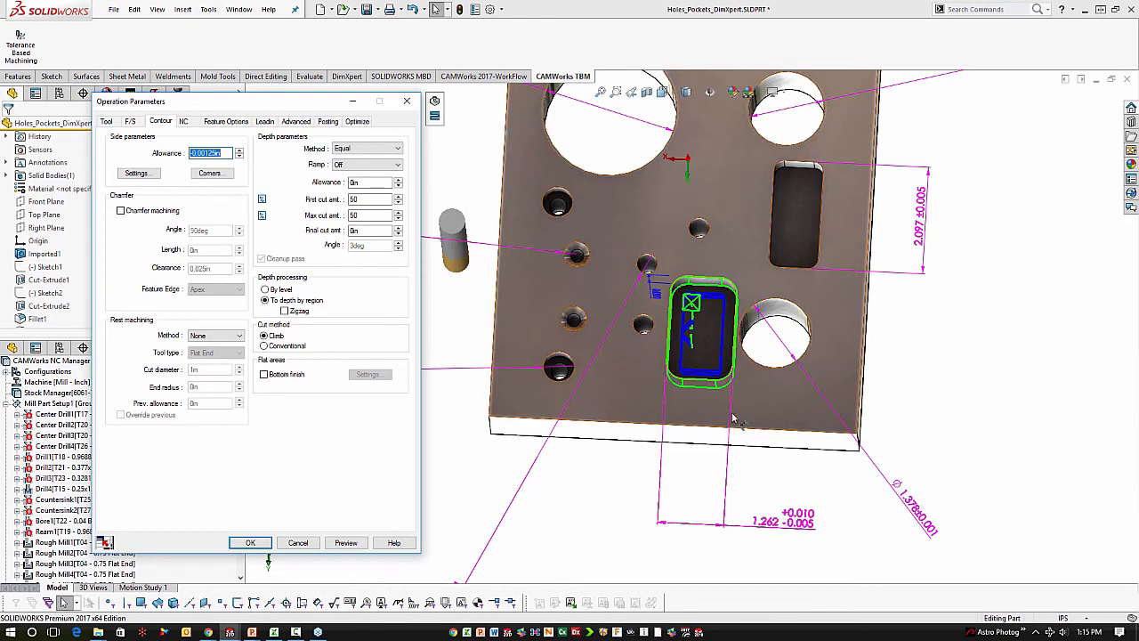
mouse_move(761, 500)
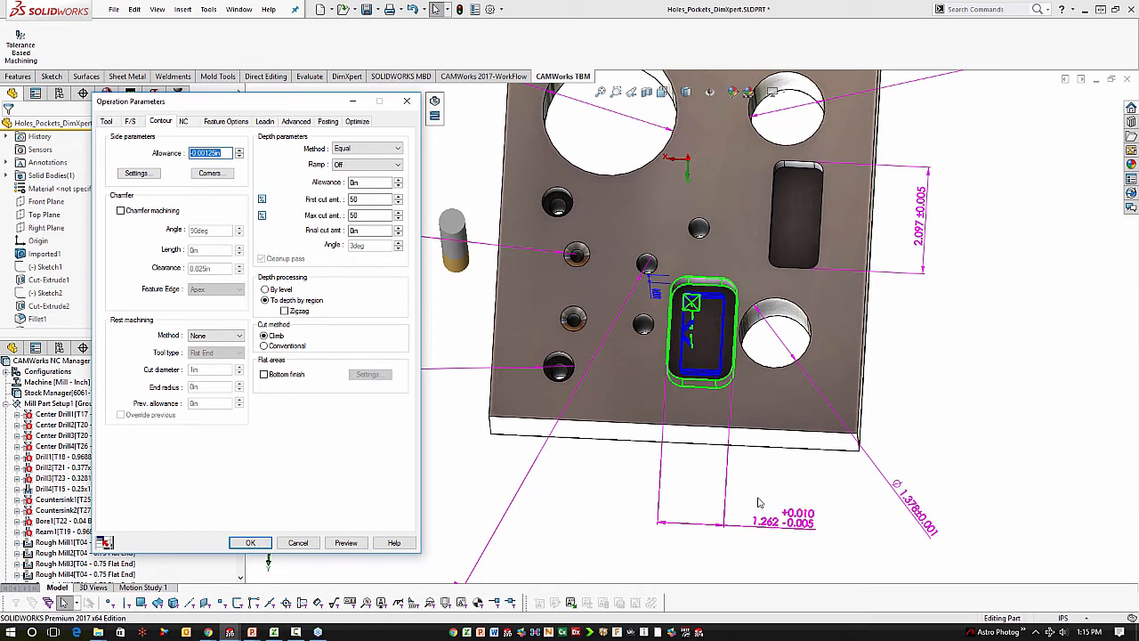
mouse_move(734, 470)
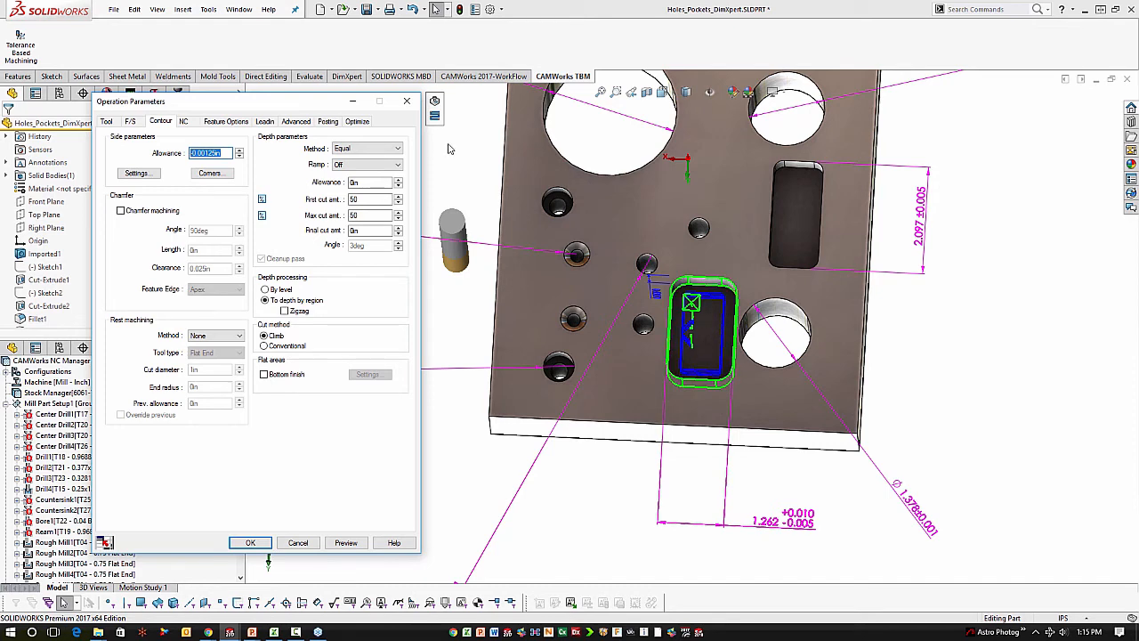
left_click(250, 541)
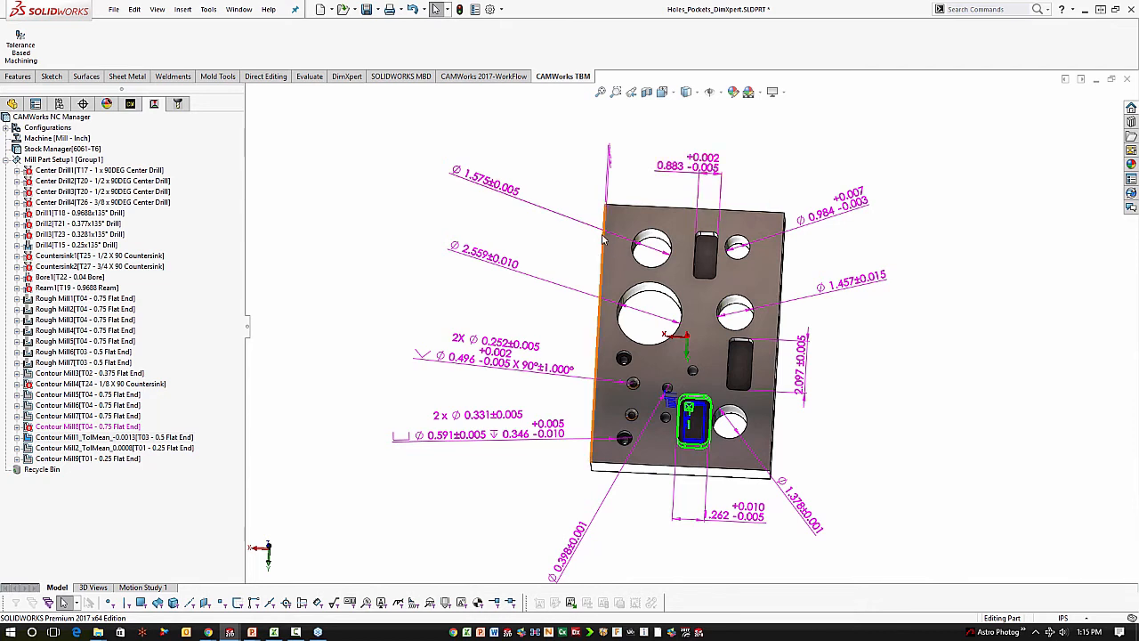
mouse_move(616, 228)
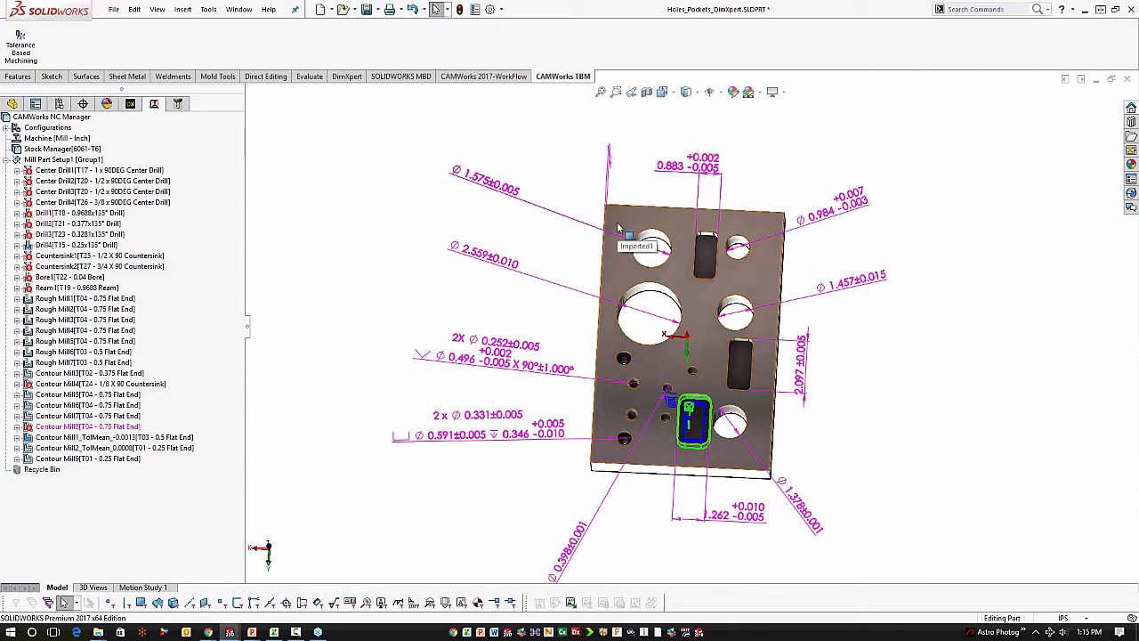
mouse_move(896, 330)
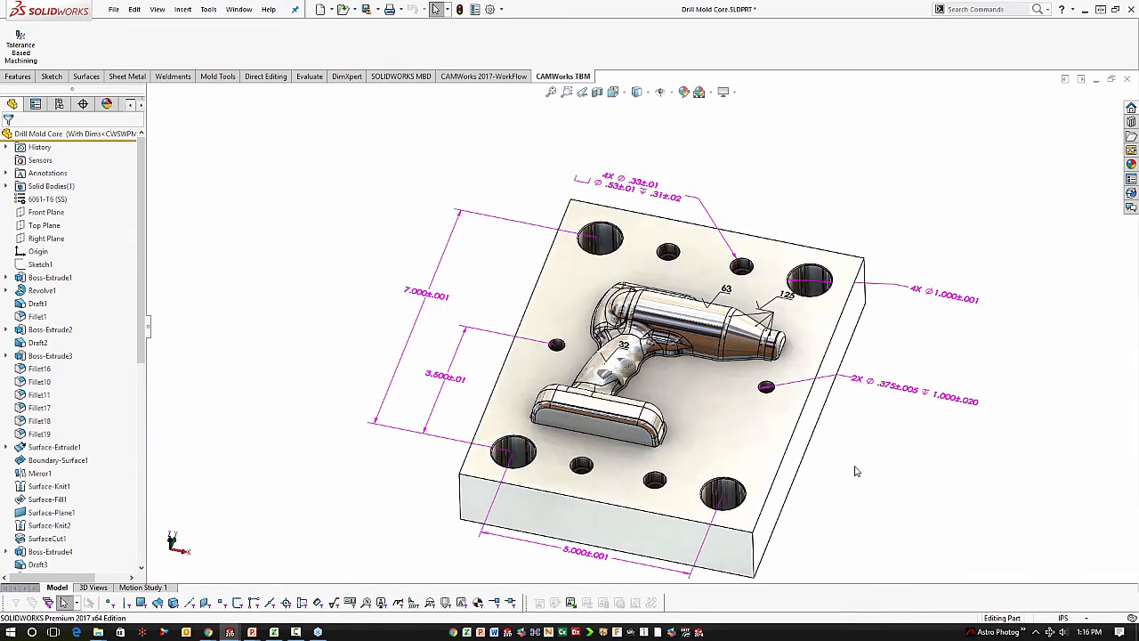
mouse_move(851, 463)
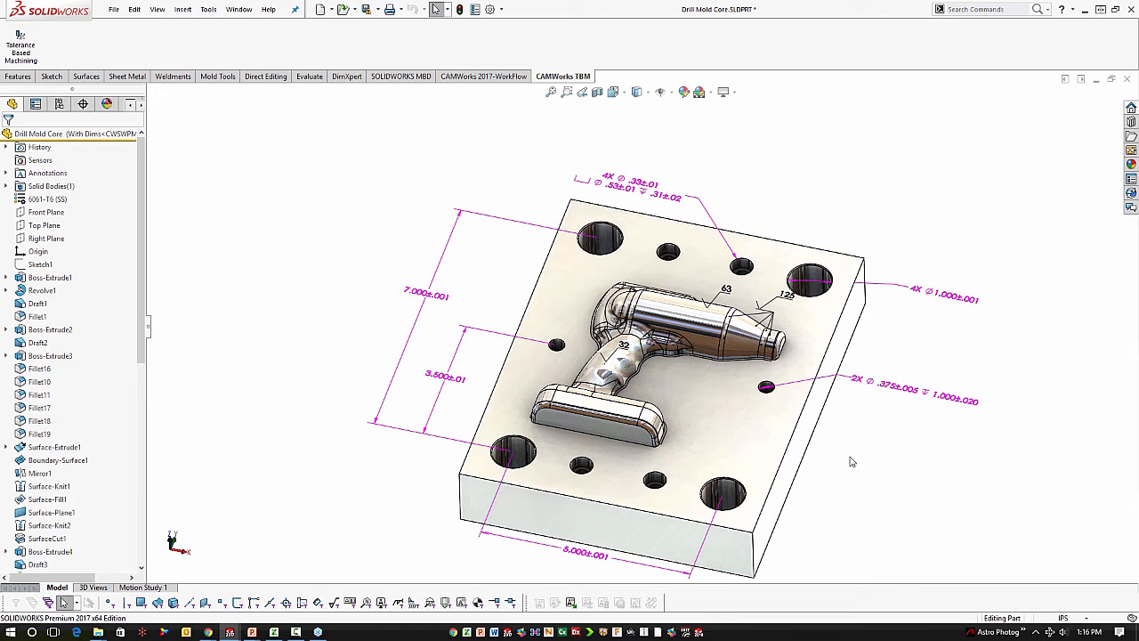
mouse_move(842, 459)
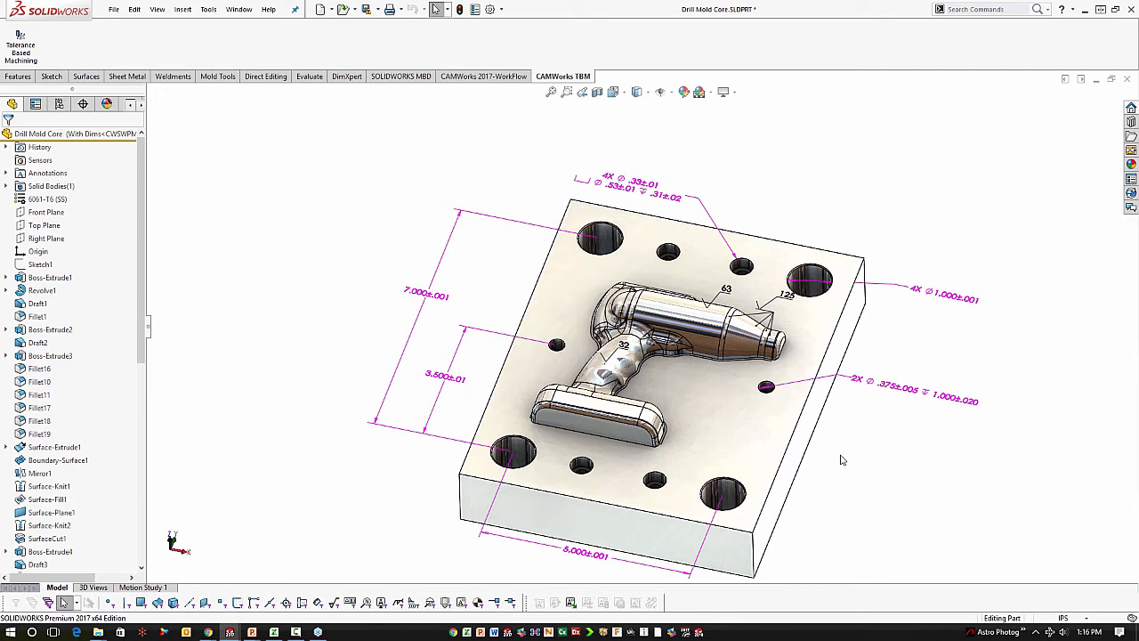
mouse_move(844, 459)
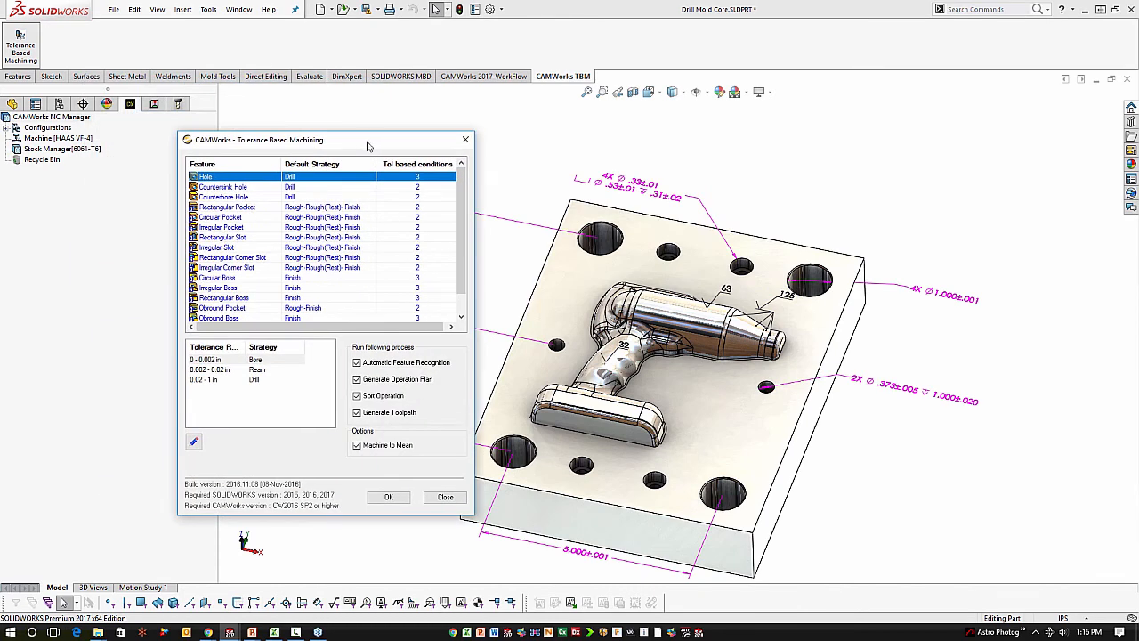
Run tolerance based machining on the Drill Mold Core to generate its surface-finish features and toolpaths
left_click(388, 496)
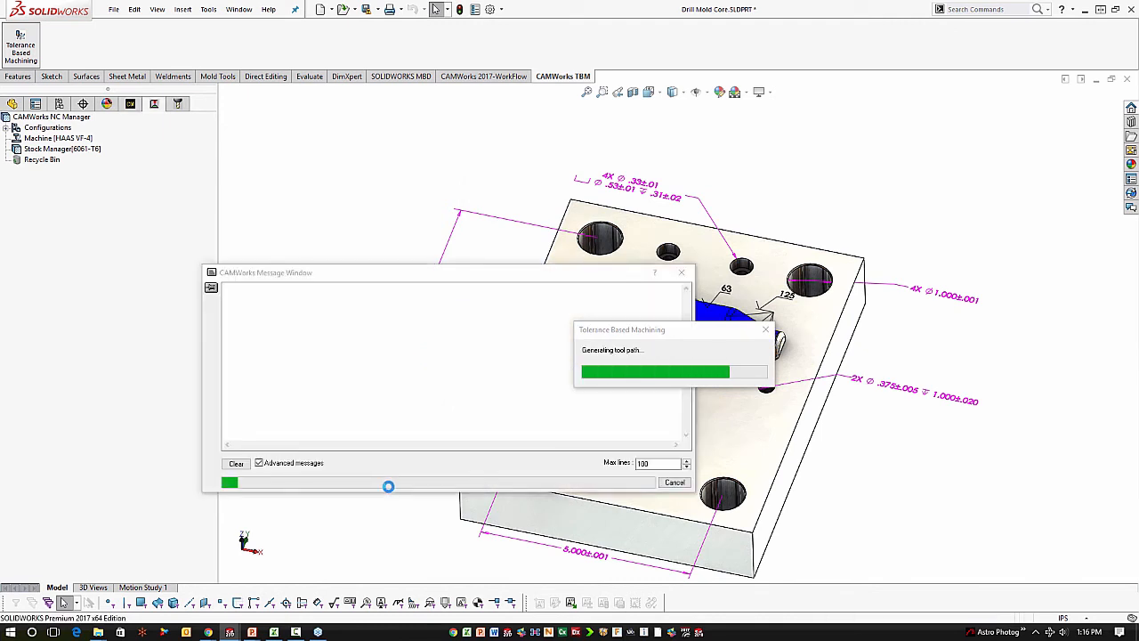
mouse_move(403, 433)
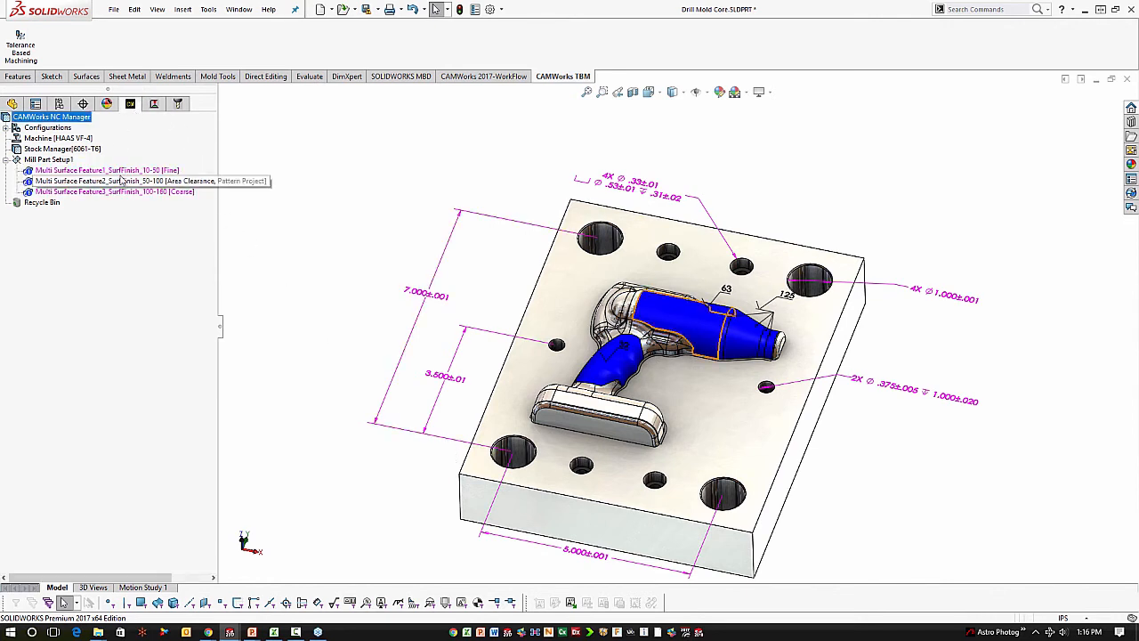
left_click(107, 170)
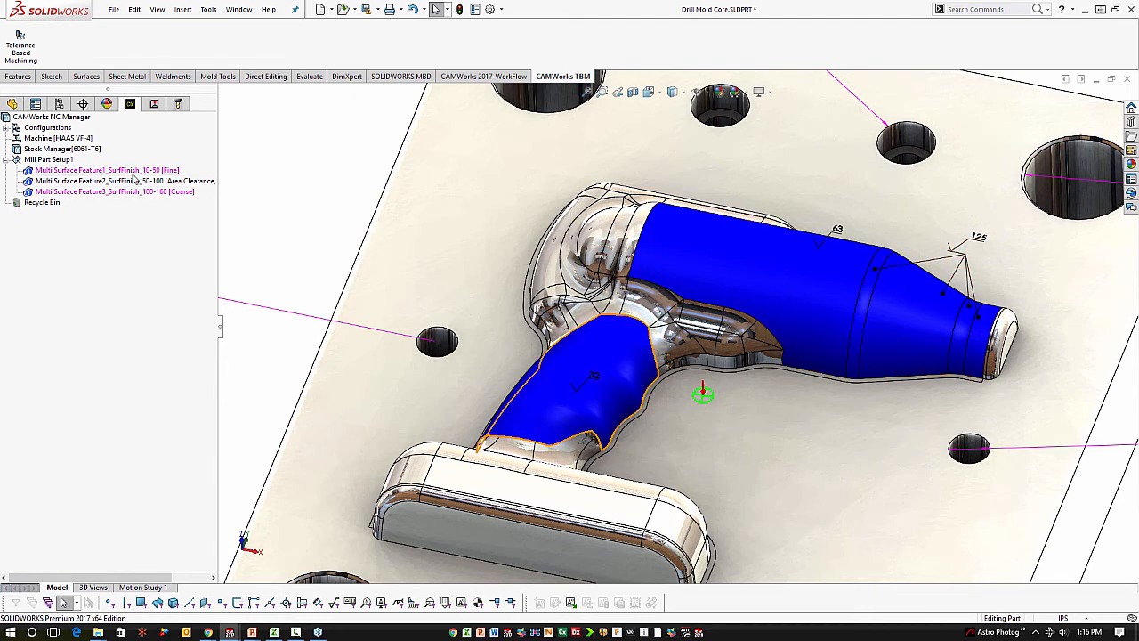
left_click(100, 170)
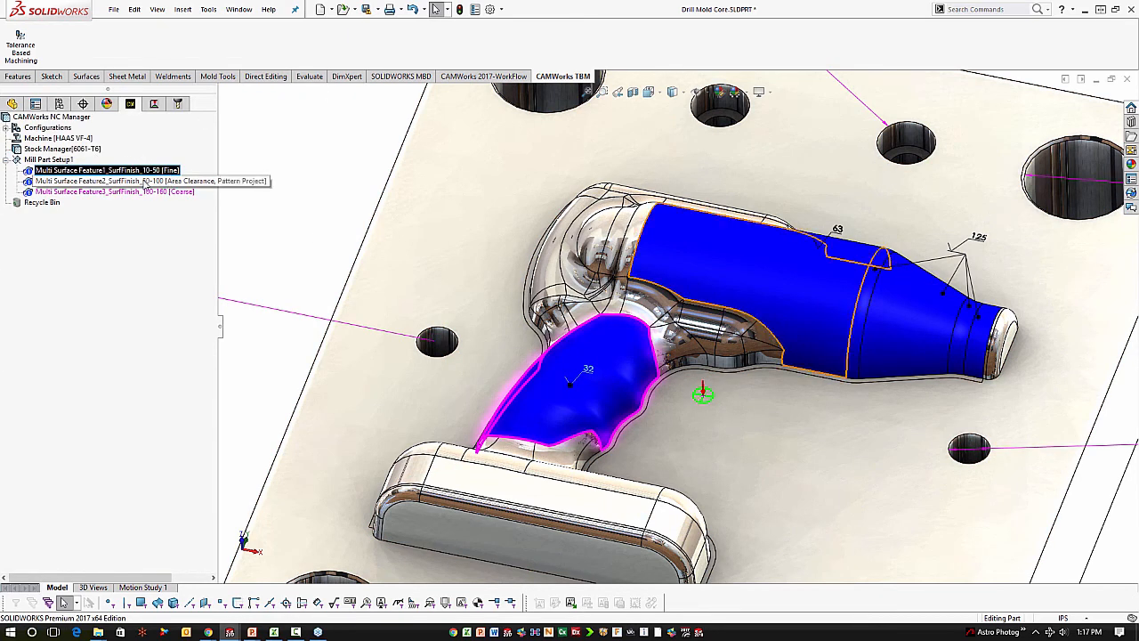
mouse_move(222, 161)
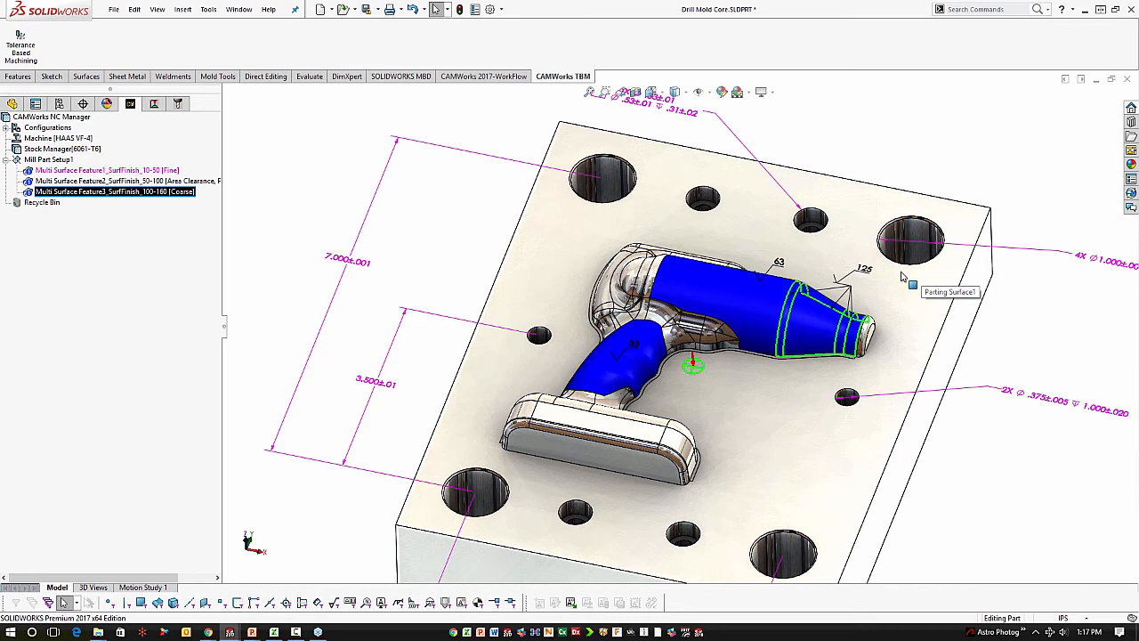
mouse_move(900, 276)
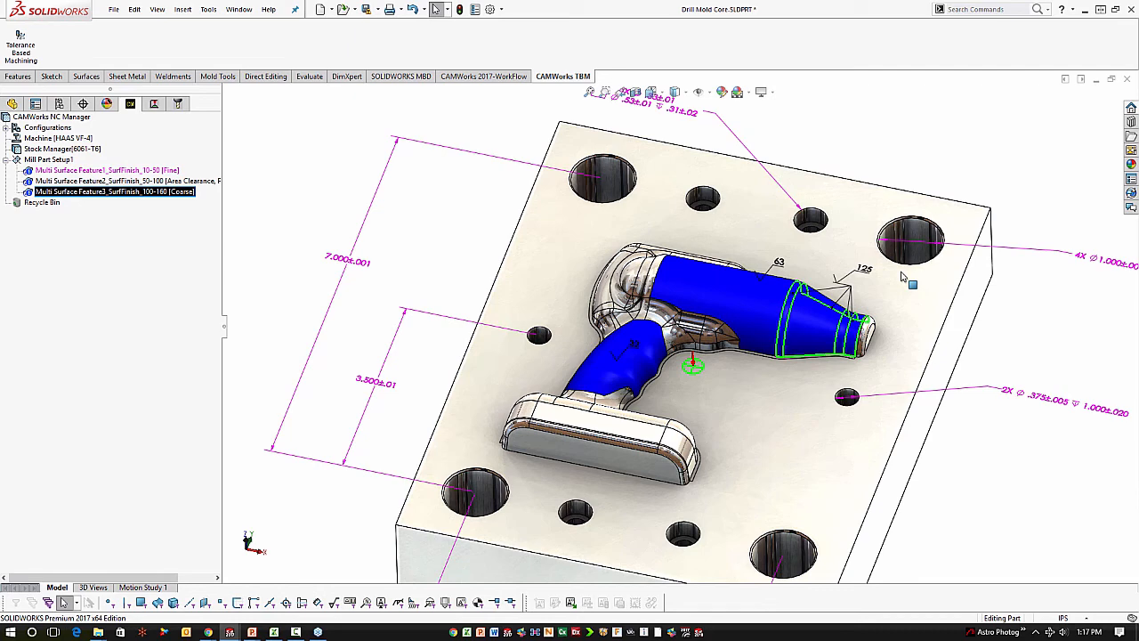
mouse_move(950, 181)
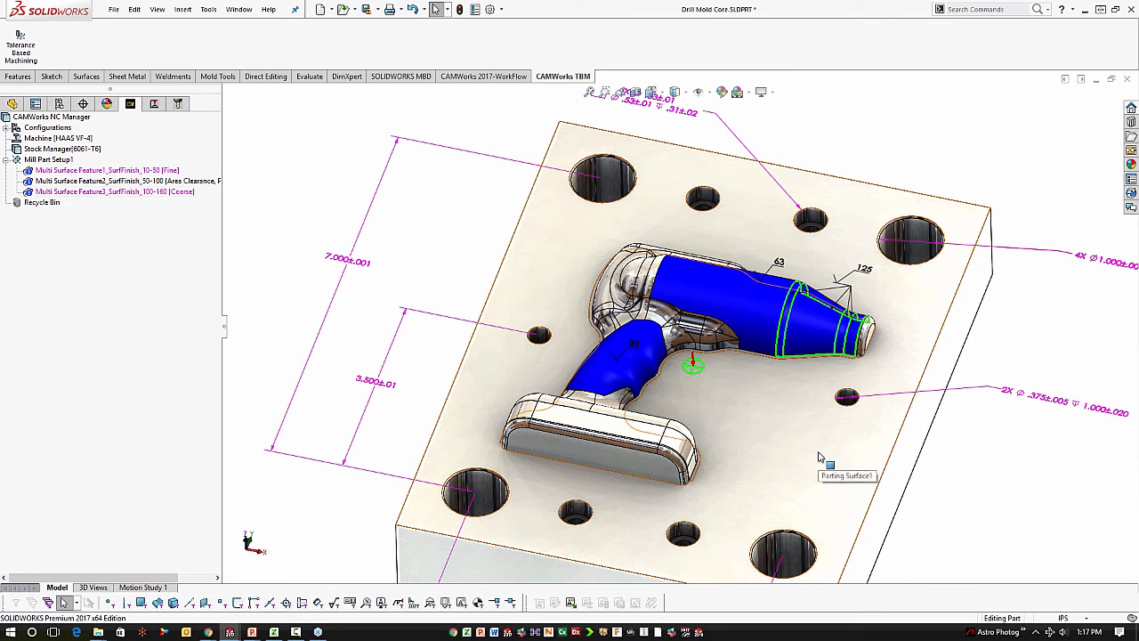
mouse_move(818, 456)
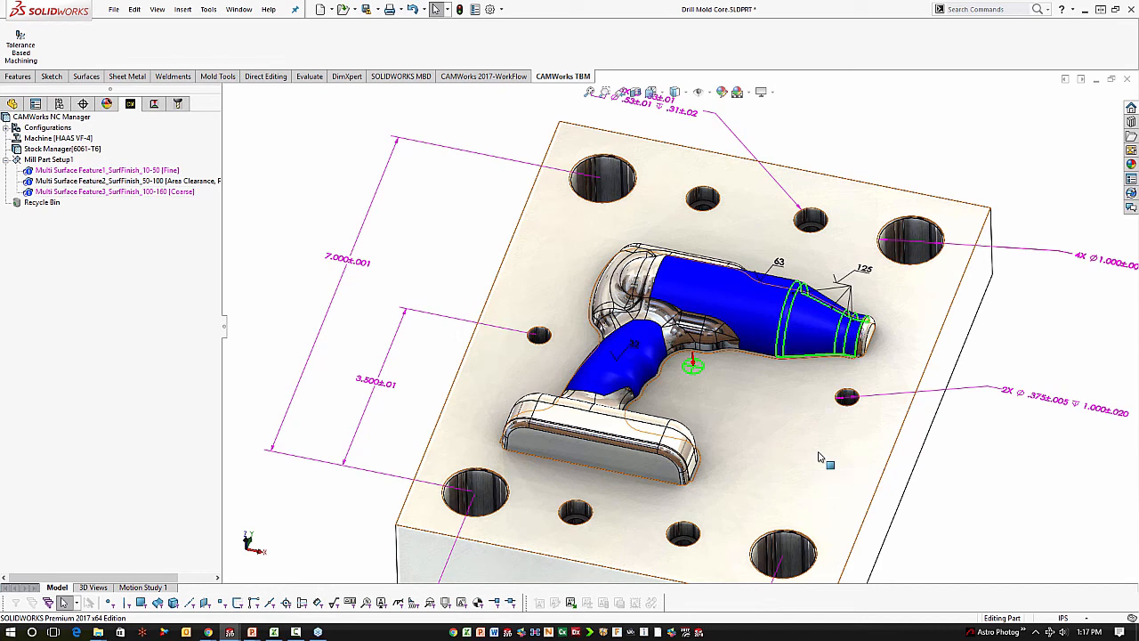